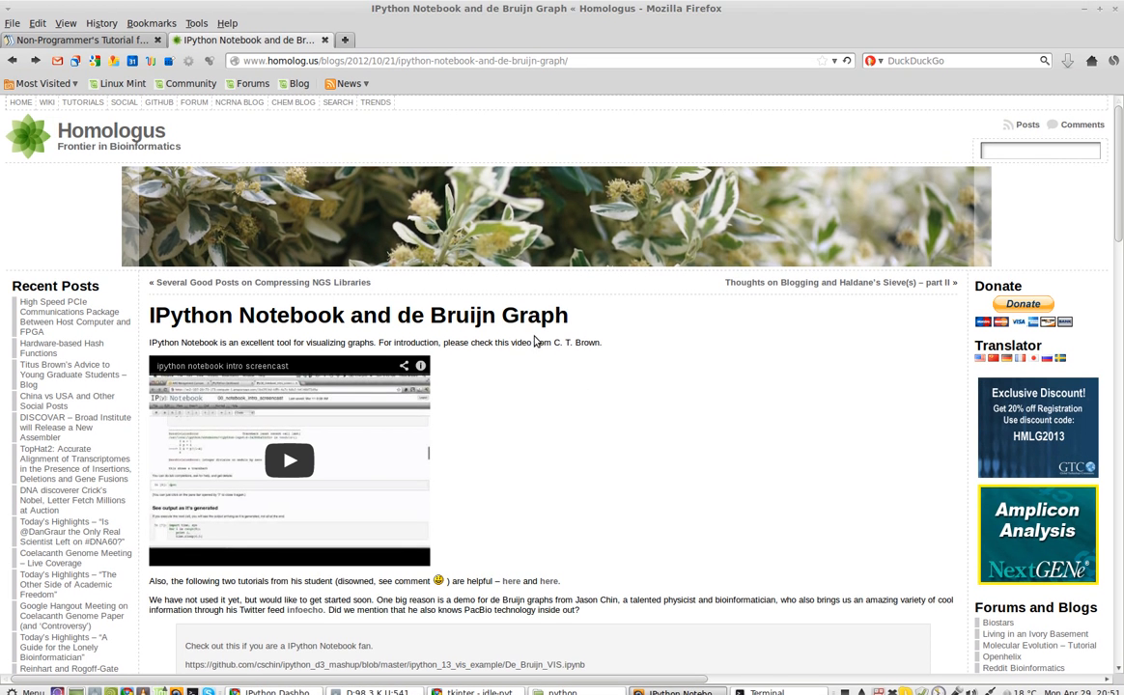
Scroll the Homologus post and follow the github.com De_Bruijn_VIS.ipynb link.
scroll("down", 3)
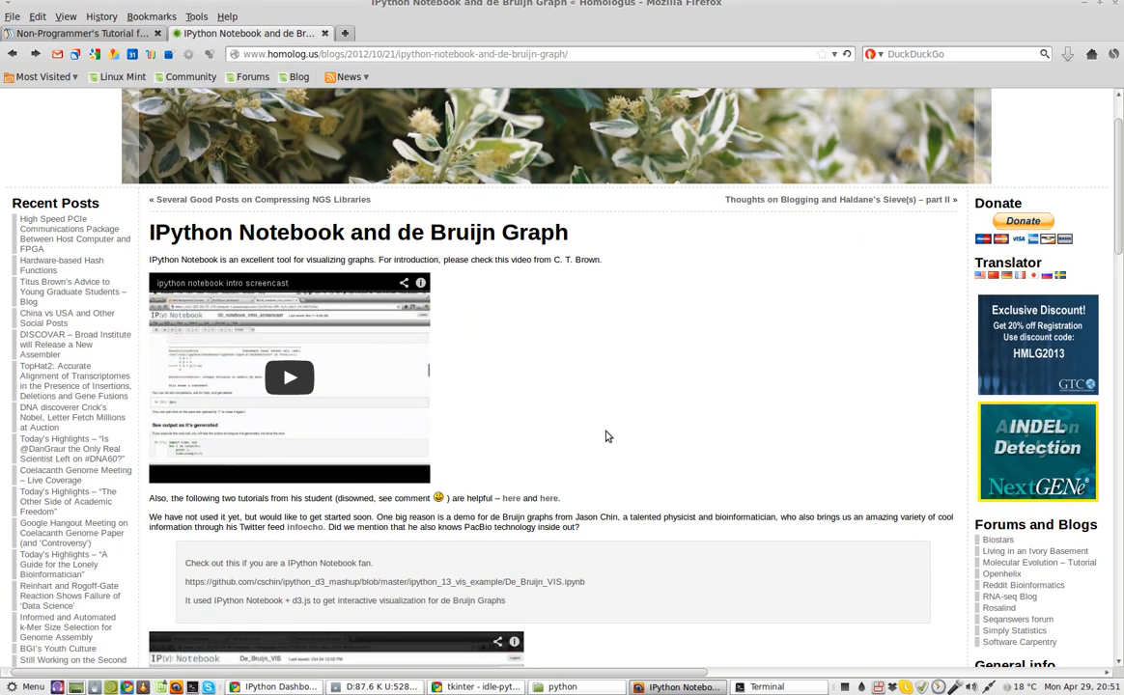
scroll("down", 3)
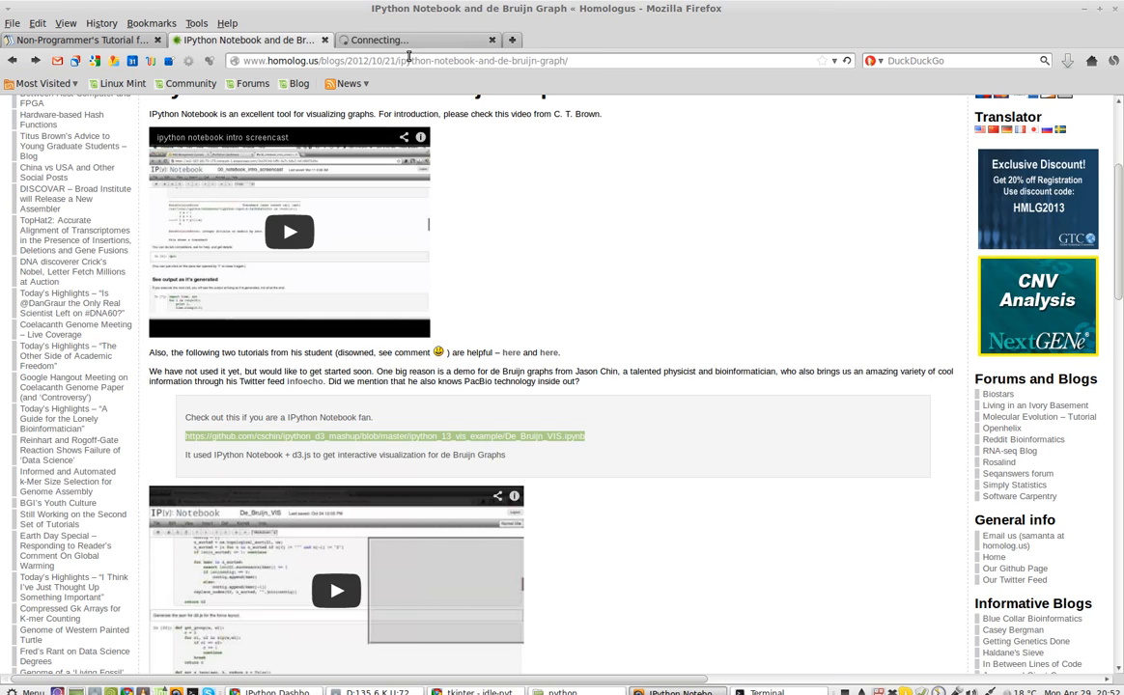
left_click(383, 435)
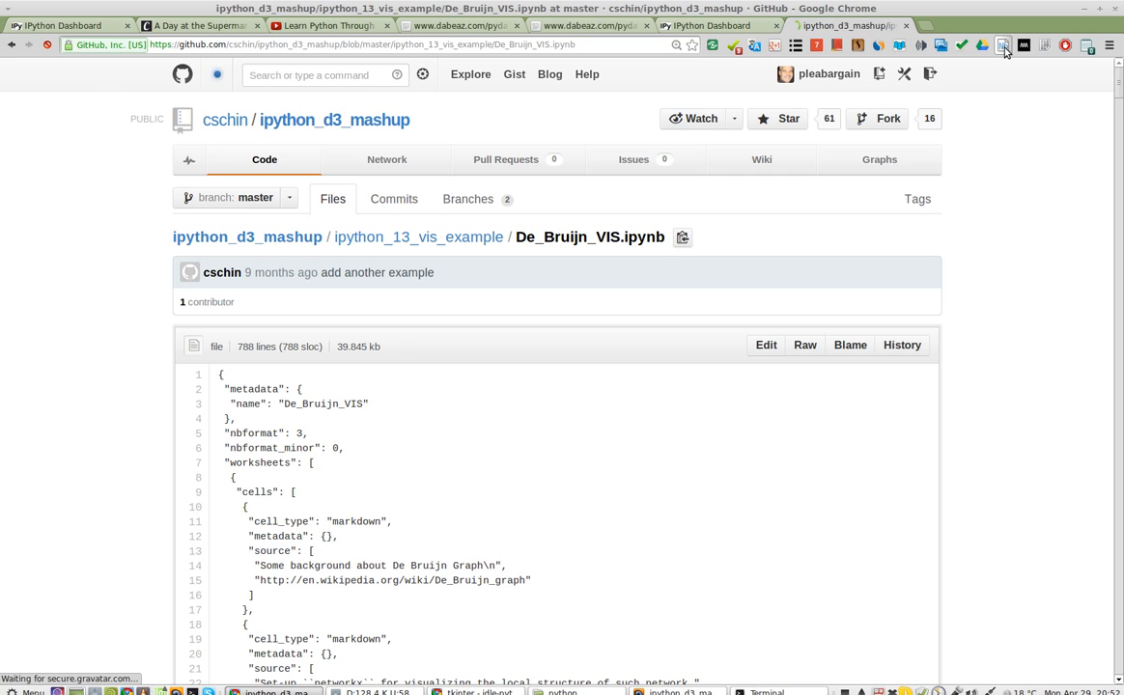
mouse_move(1005, 45)
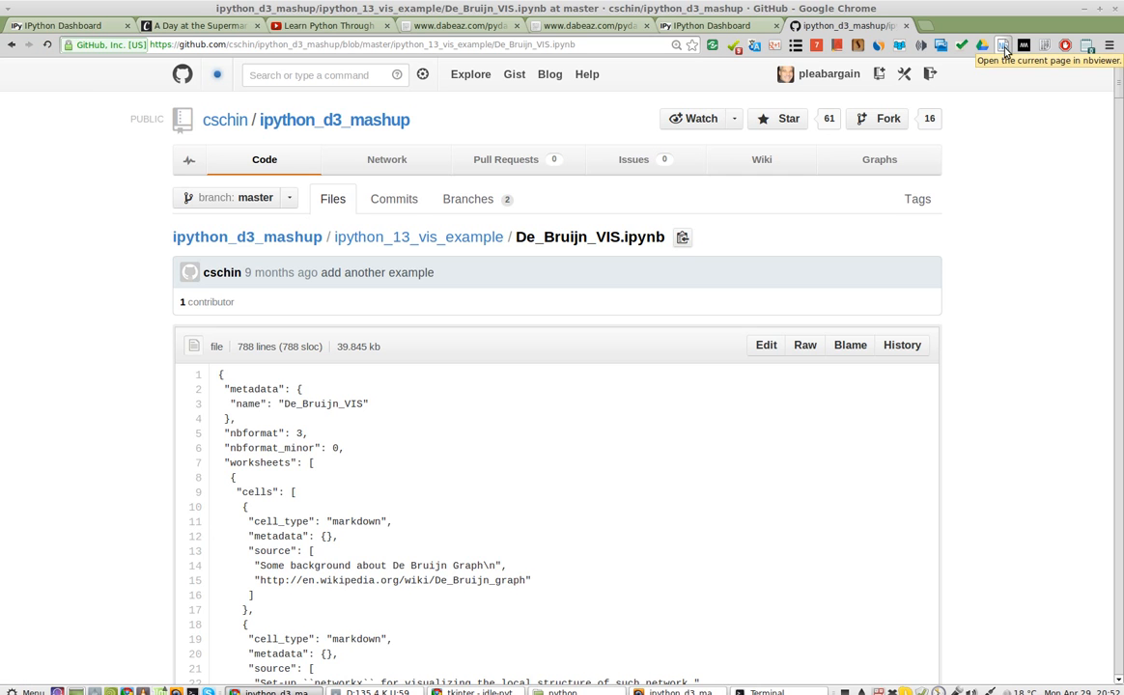
mouse_move(1028, 64)
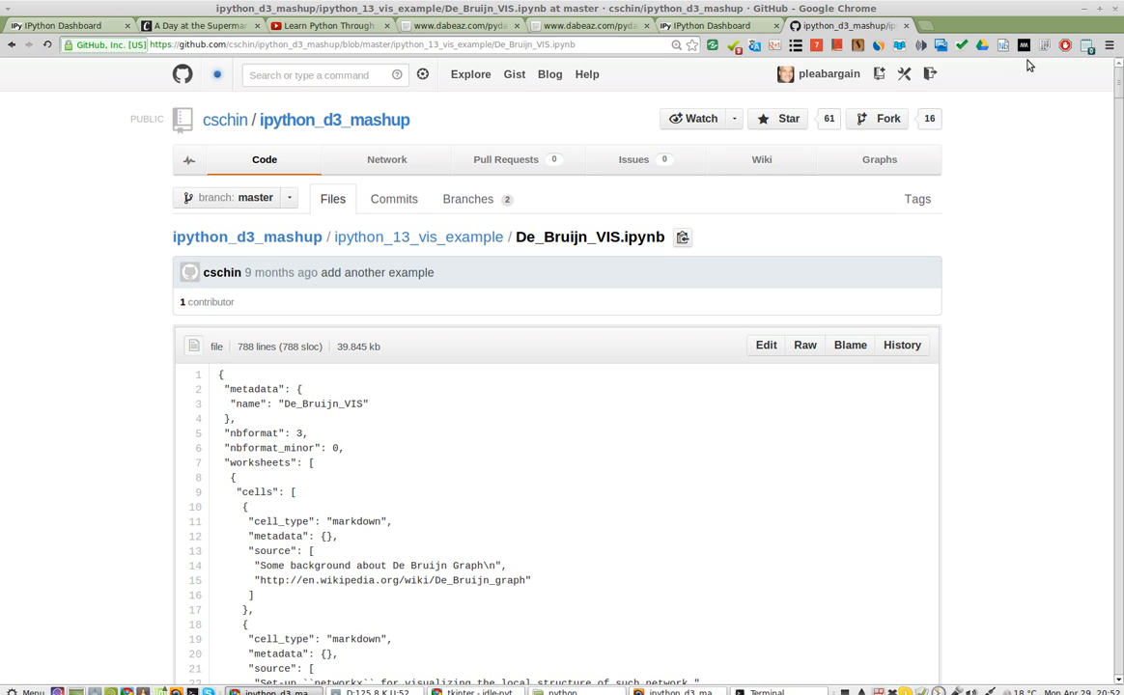
mouse_move(1003, 45)
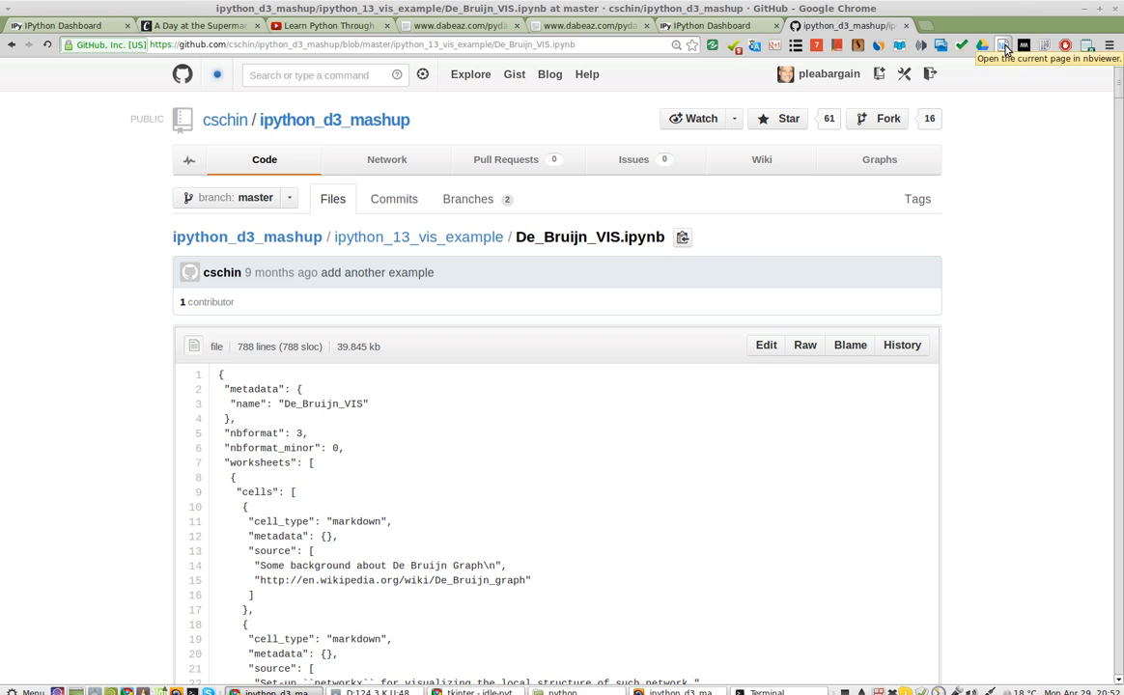
Send the GitHub De_Bruijn_VIS notebook to nbviewer, which returns 400 Bad Request.
left_click(1002, 45)
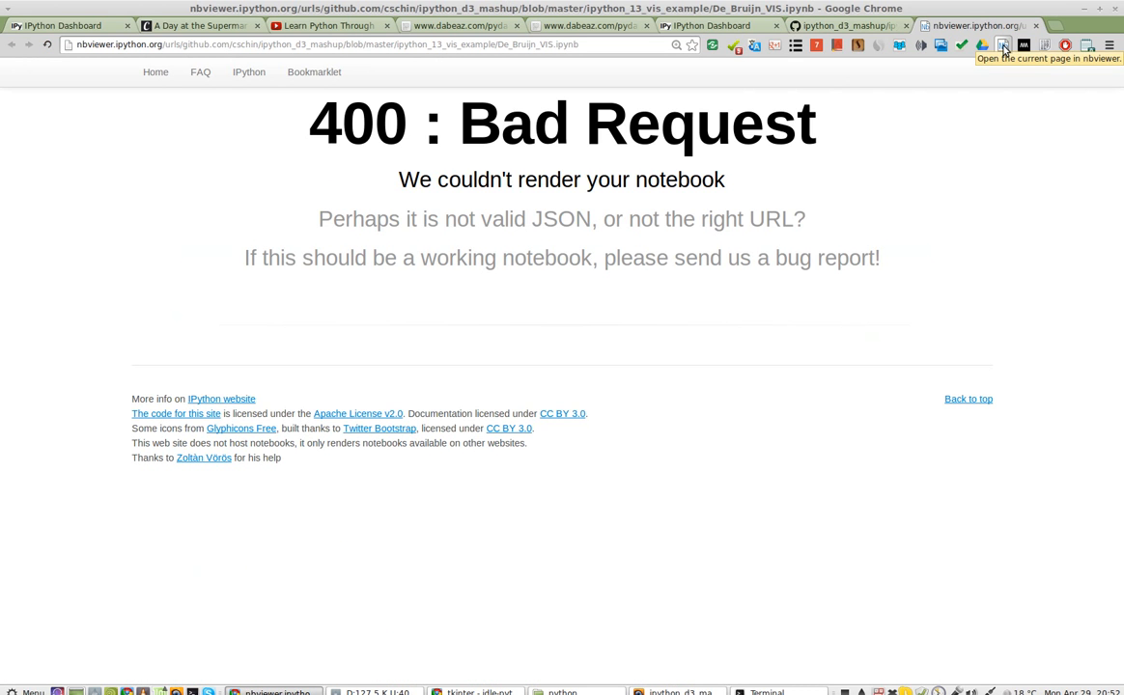
mouse_move(858, 51)
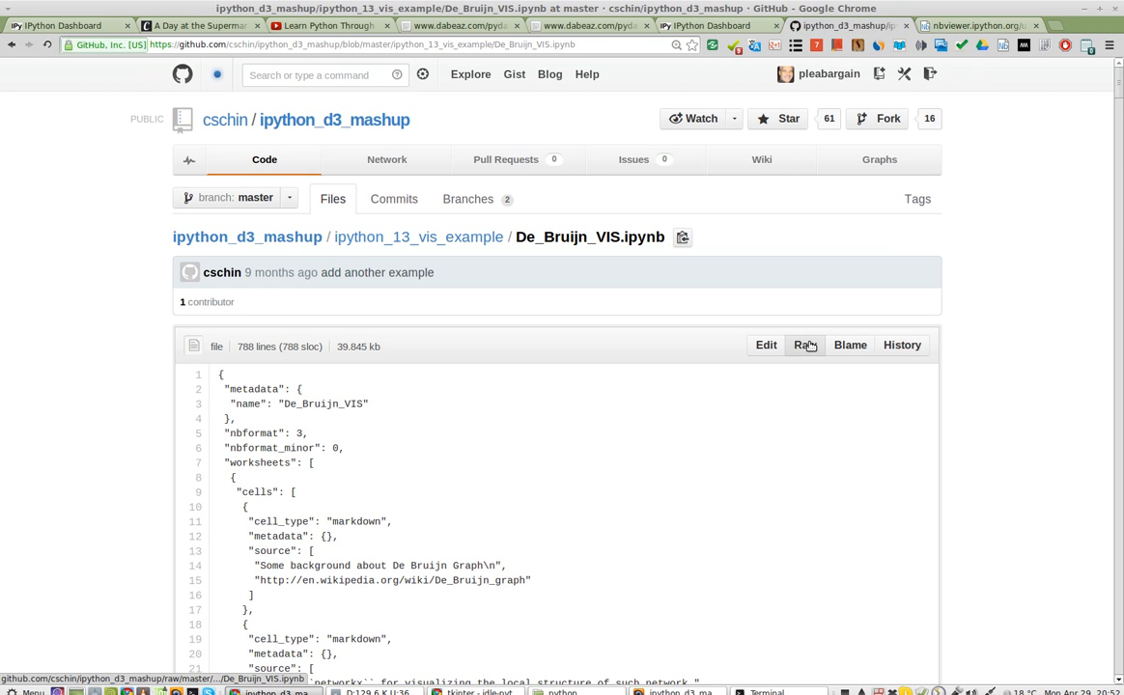
Render the Raw De_Bruijn_VIS file in nbviewer, browse its code, and download it.
left_click(803, 345)
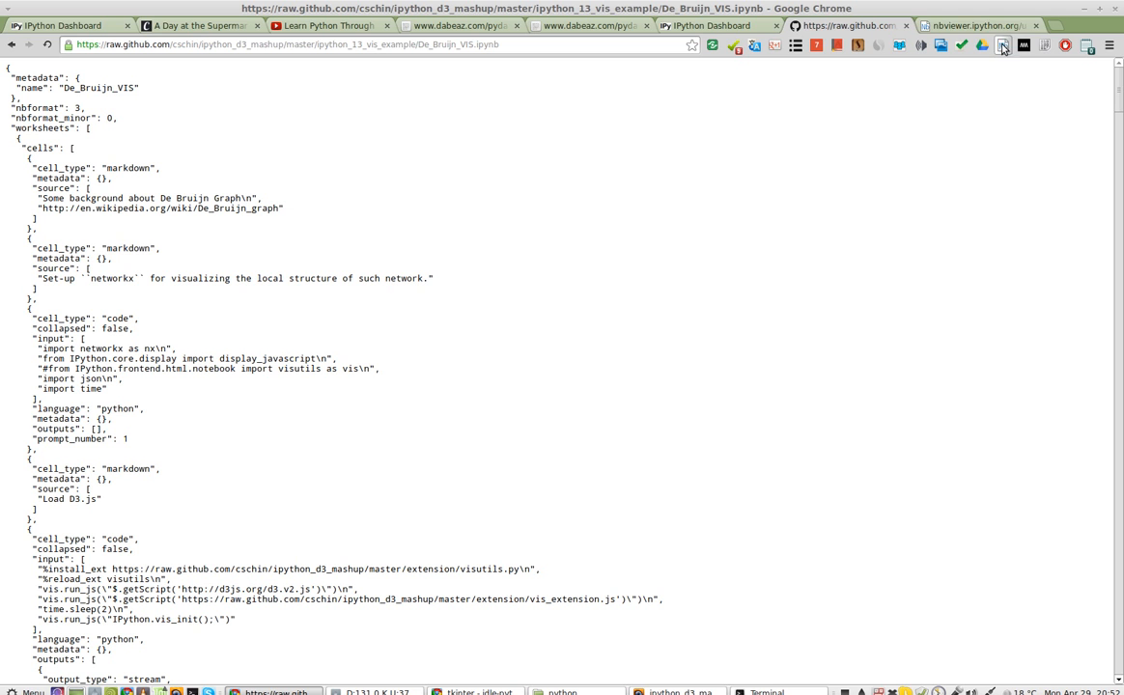
mouse_move(1002, 45)
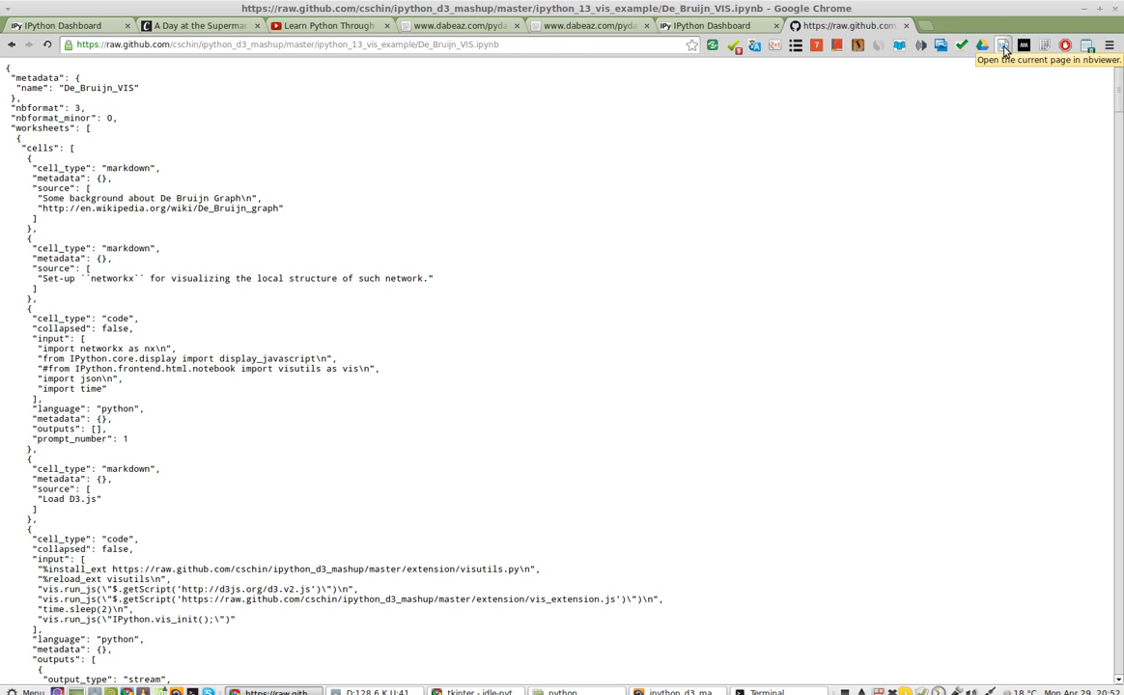
left_click(1003, 45)
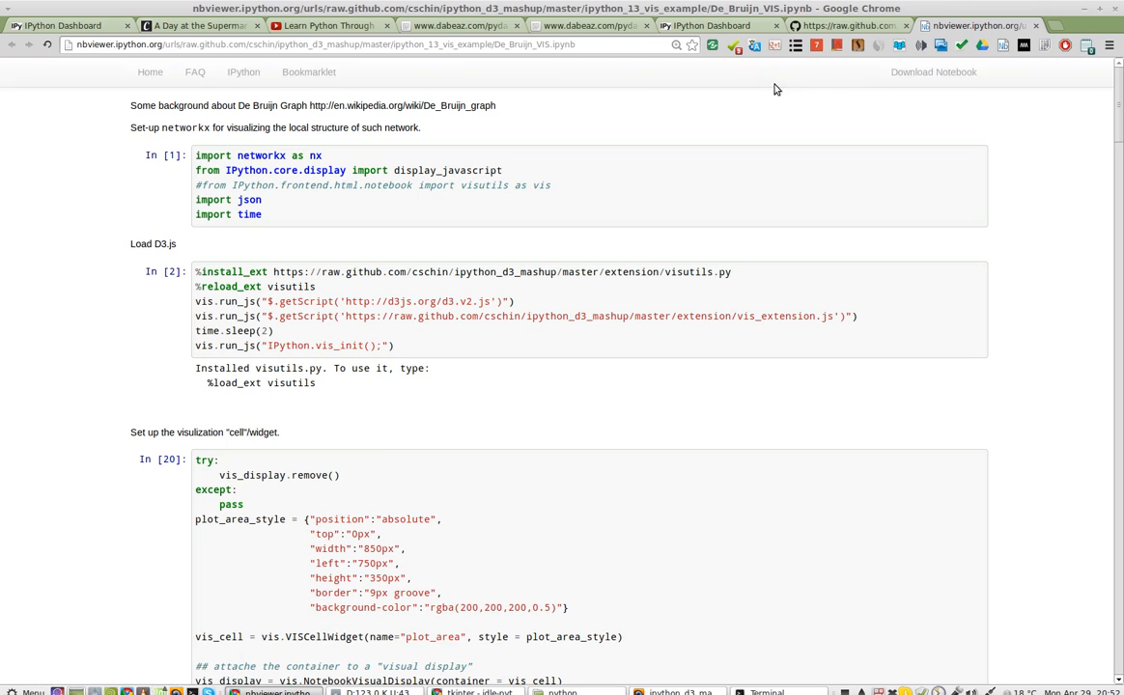
scroll("down", 3)
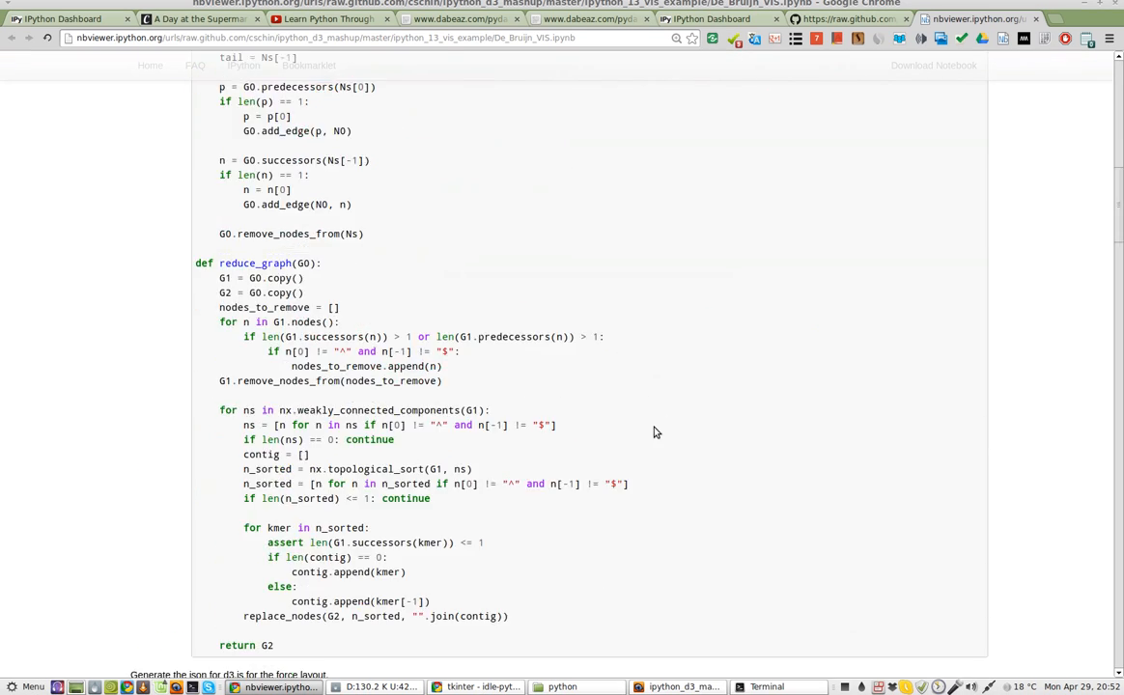
scroll("down", 3)
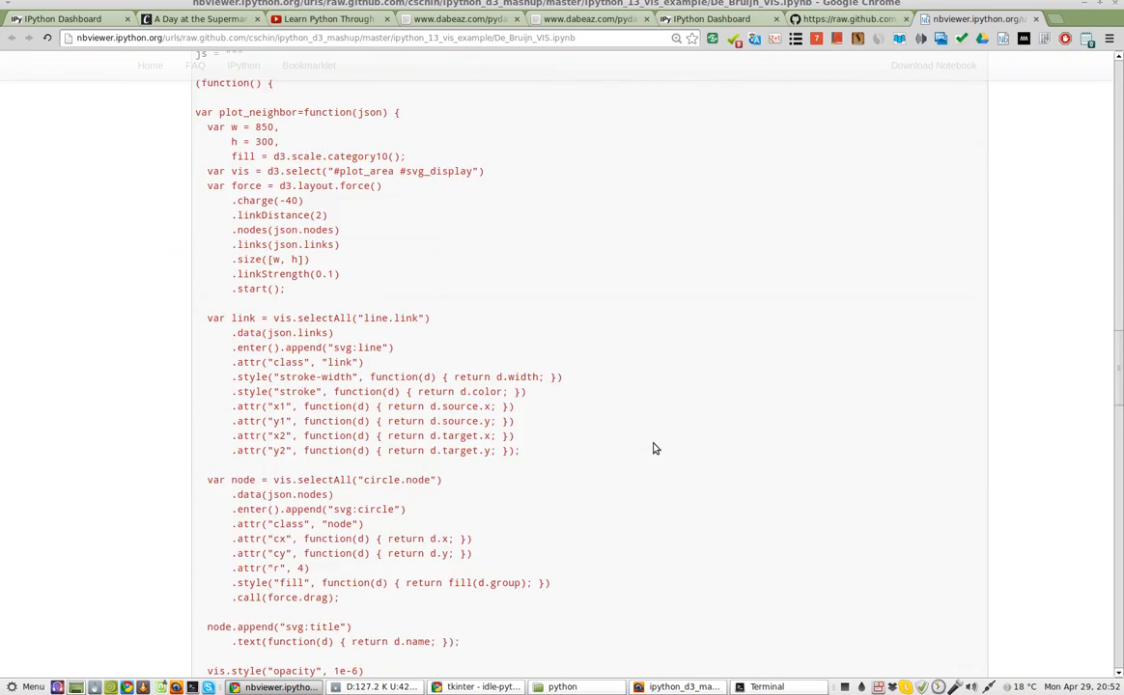
scroll("down", 3)
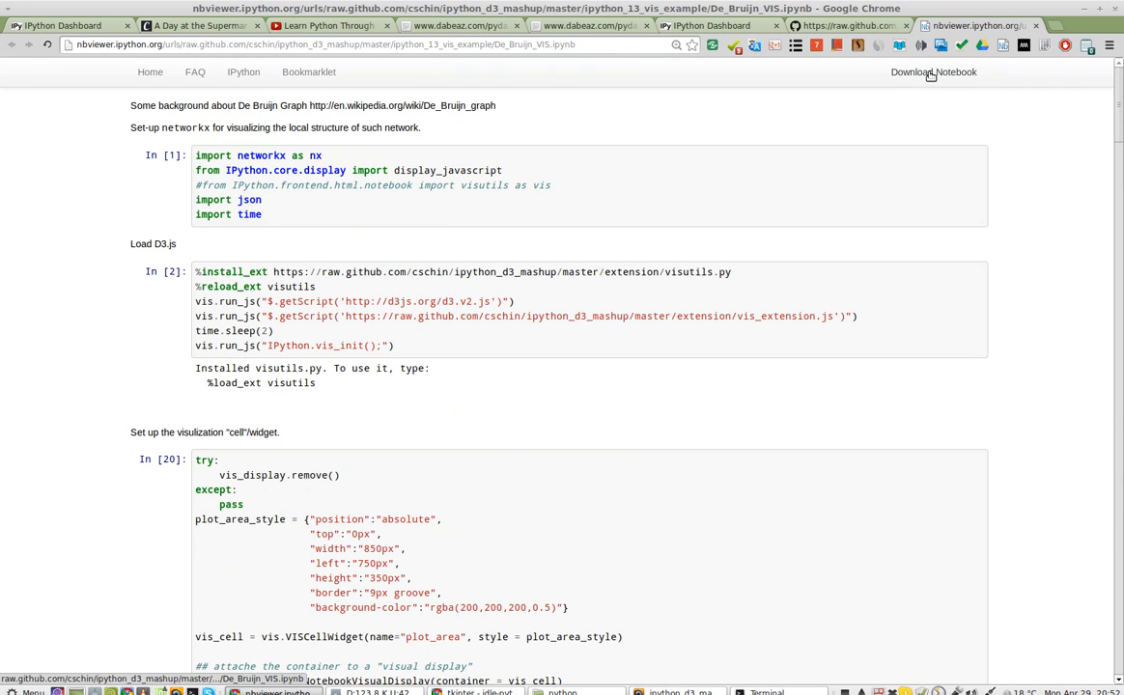
left_click(933, 72)
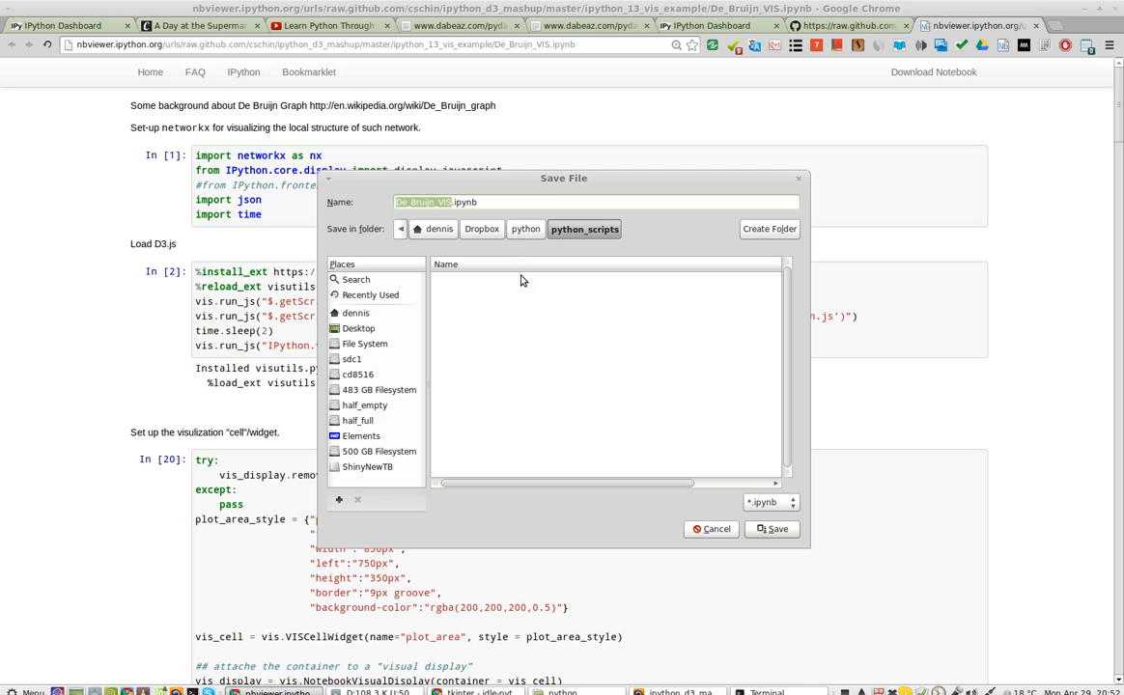
Save De_Bruijn_VIS.ipynb into the ipynb folder.
left_click(526, 229)
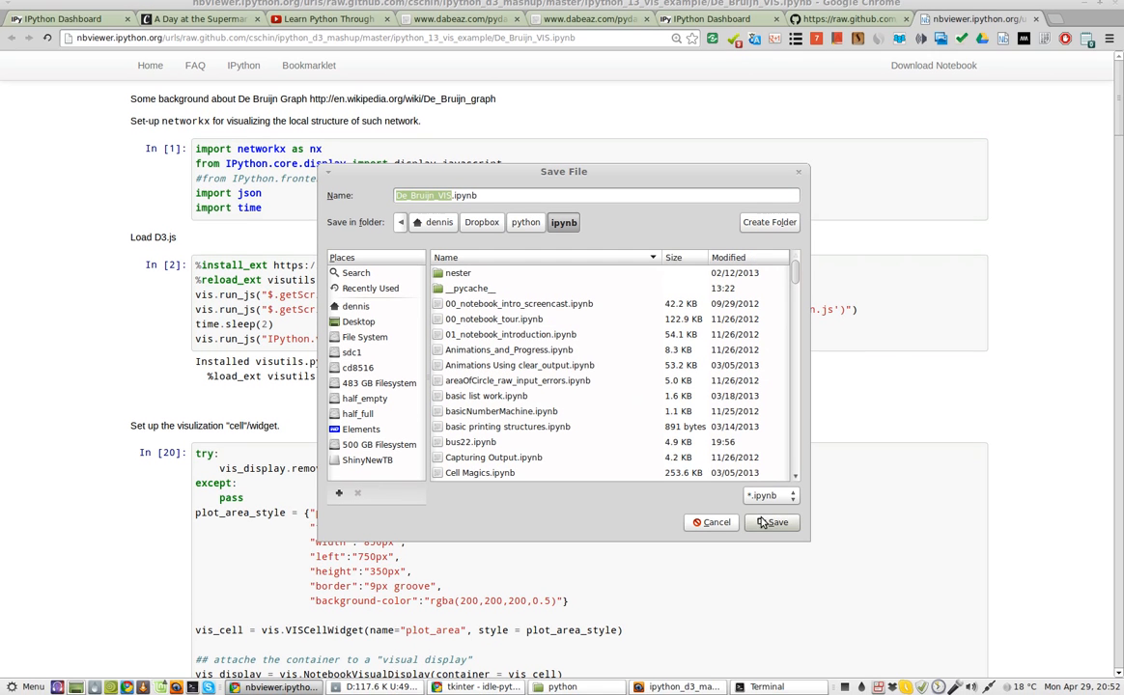
left_click(772, 522)
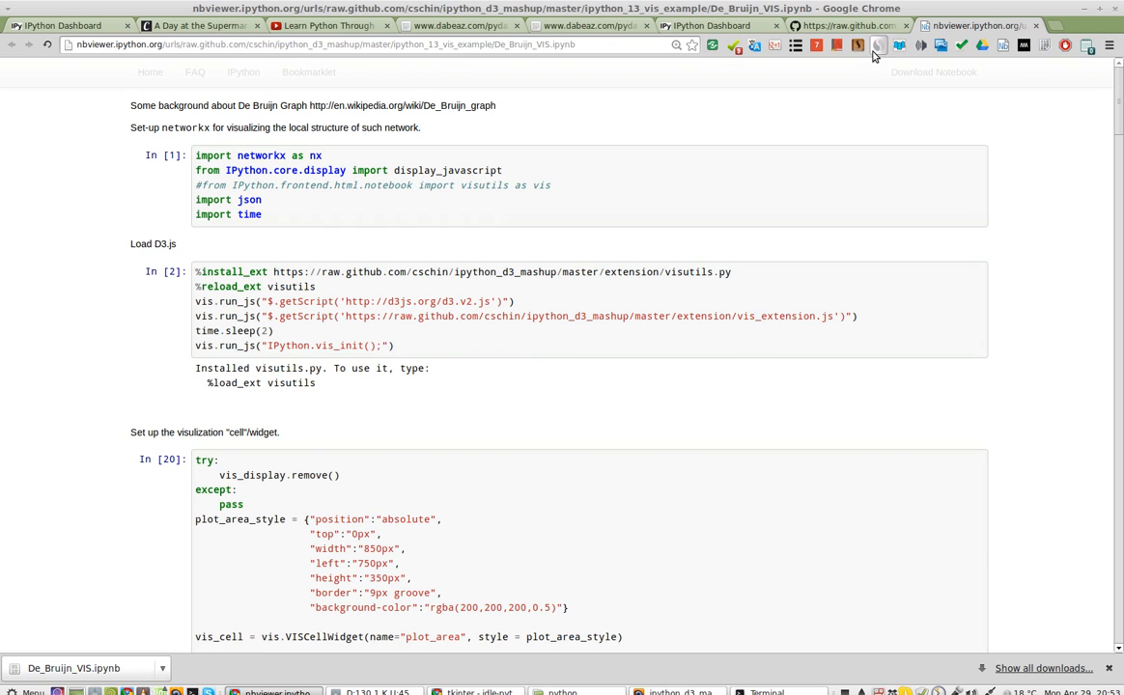
Go back to the IPython Dashboard tab listing the ipynb notebooks.
left_click(710, 25)
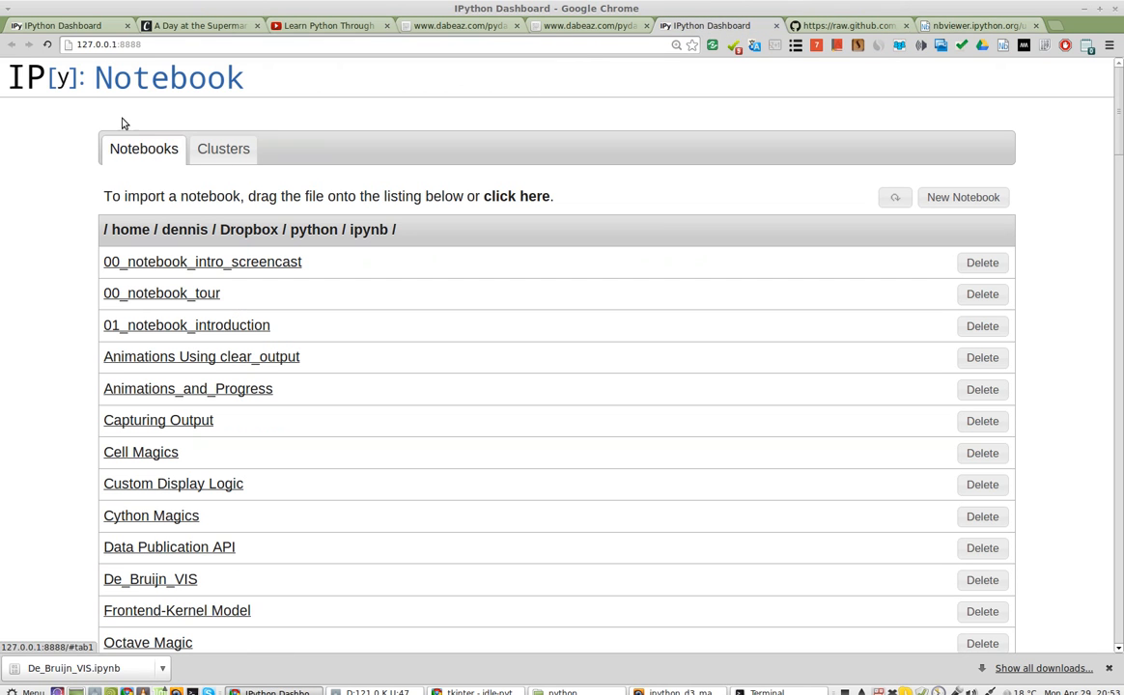
mouse_move(422, 173)
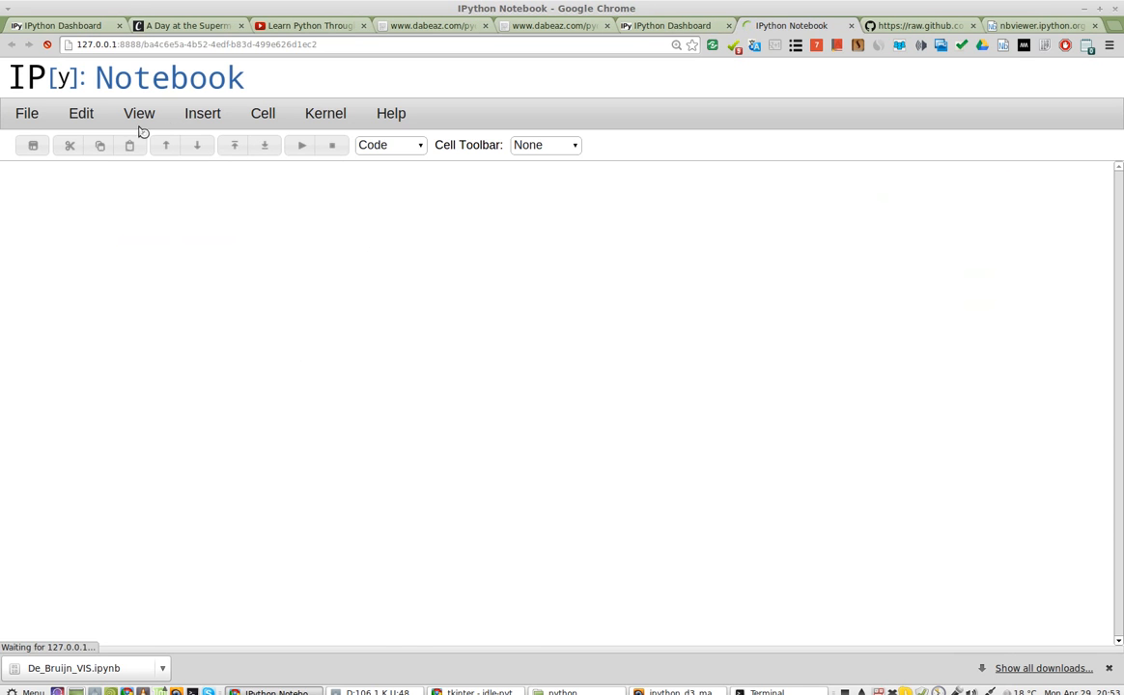
left_click(27, 113)
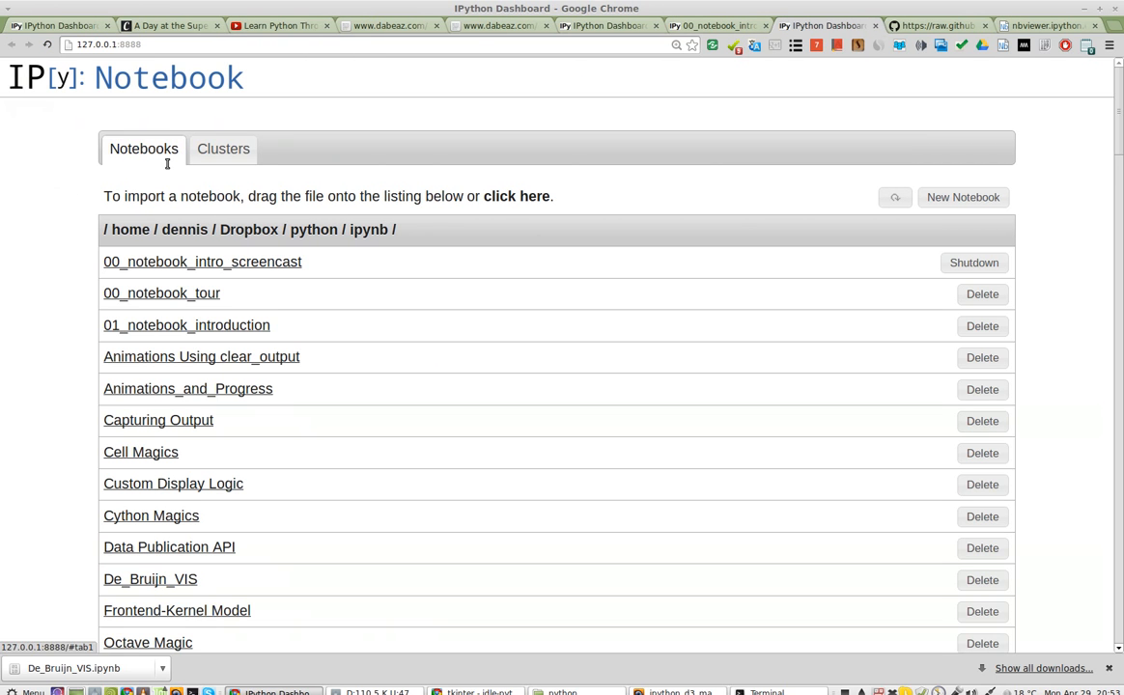
mouse_move(467, 214)
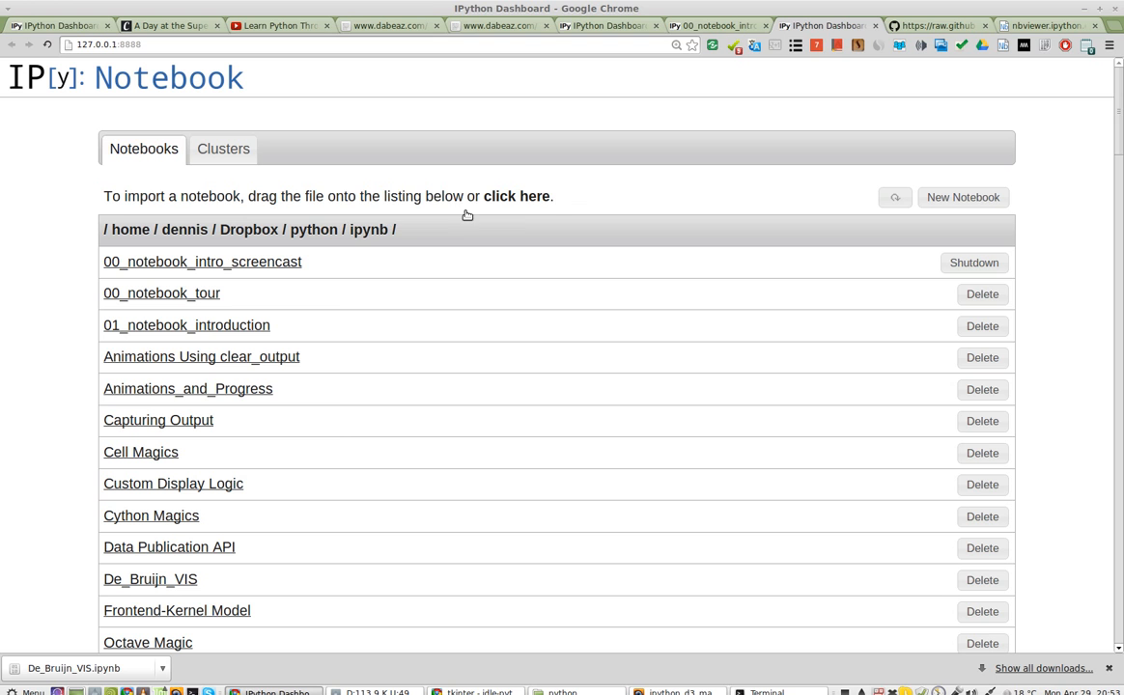
Browse to Dropbox/python/ipynb in the import dialog to add De_Bruijn_VIS.ipynb.
left_click(517, 196)
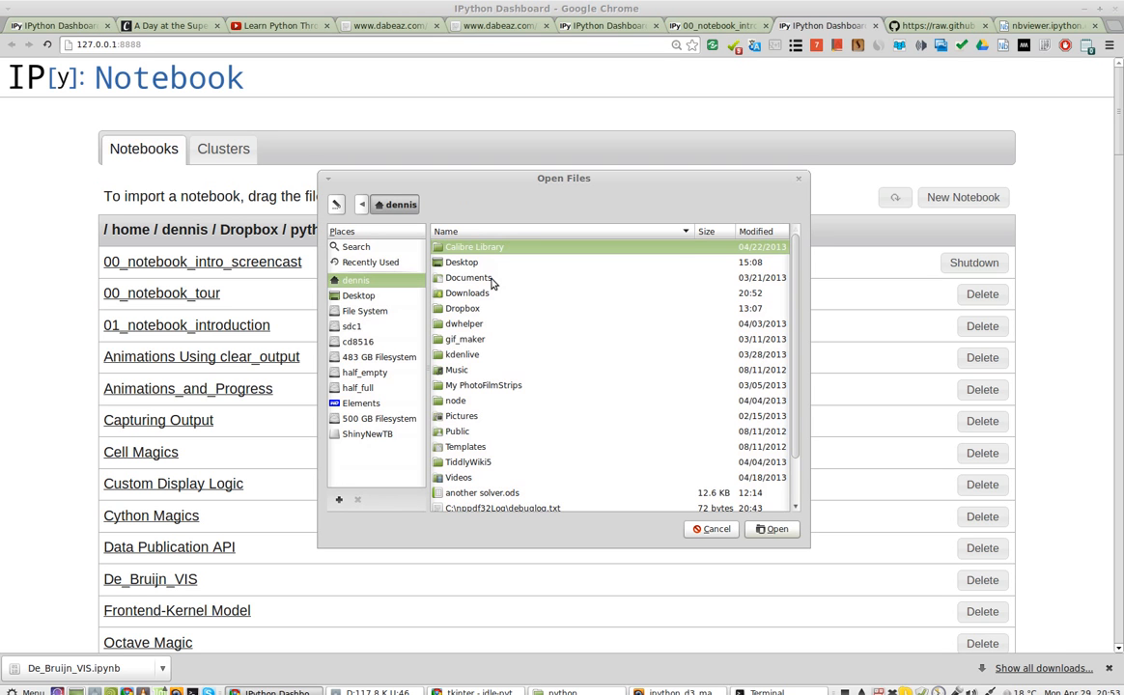
left_click(461, 308)
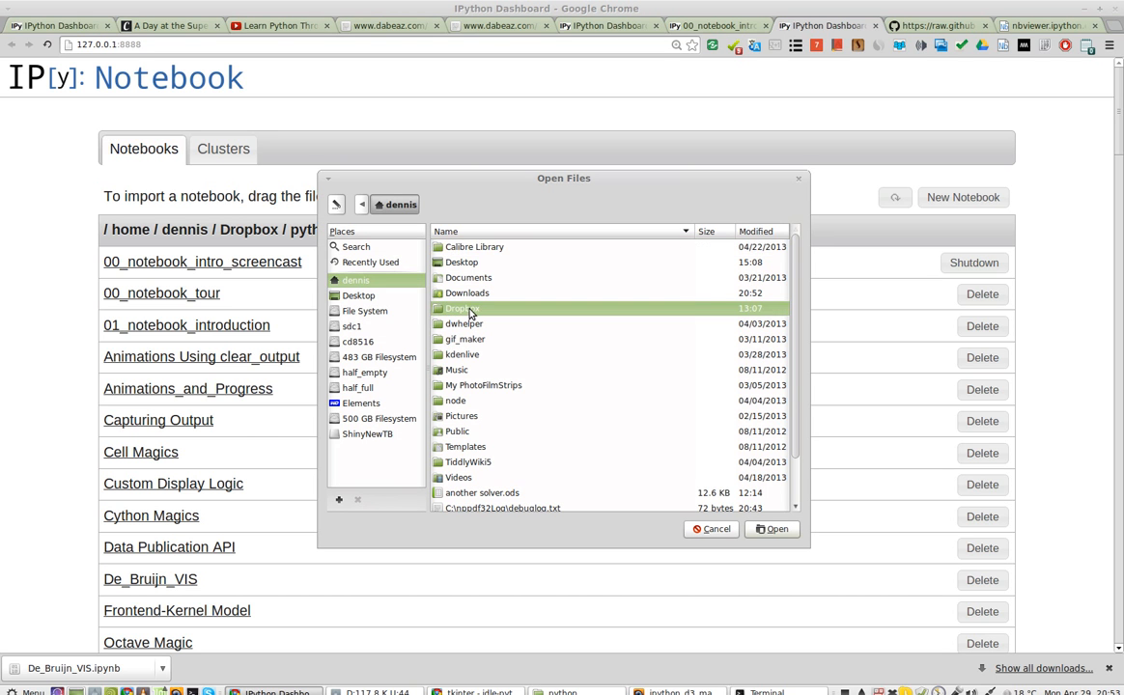
double_click(463, 309)
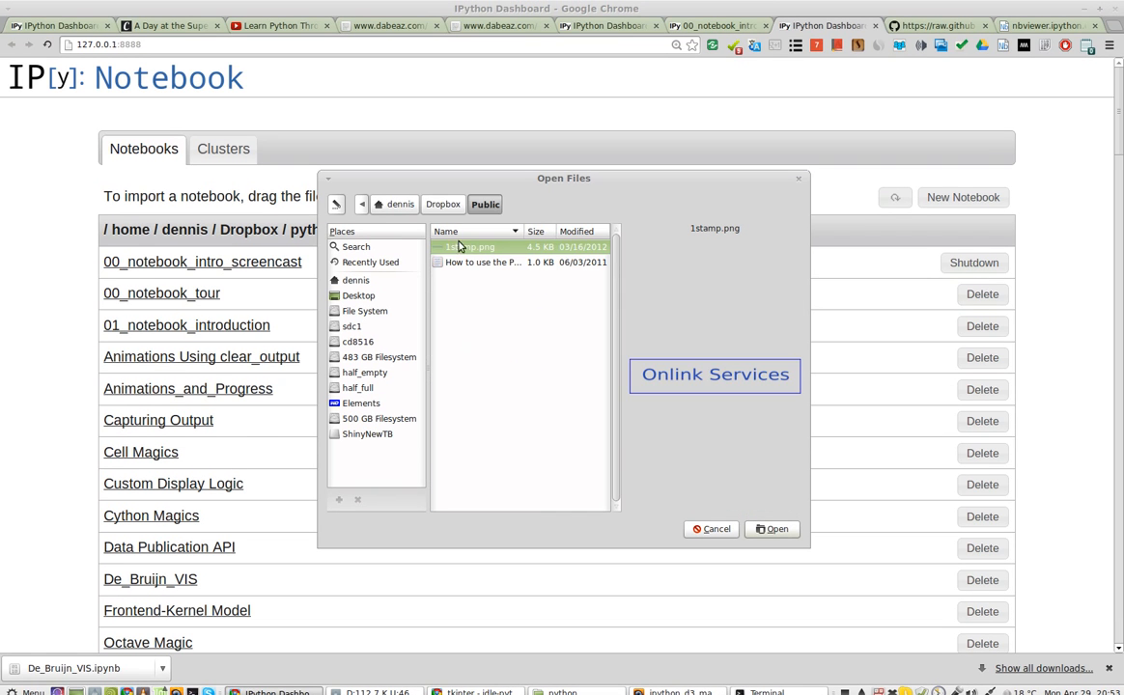
left_click(486, 197)
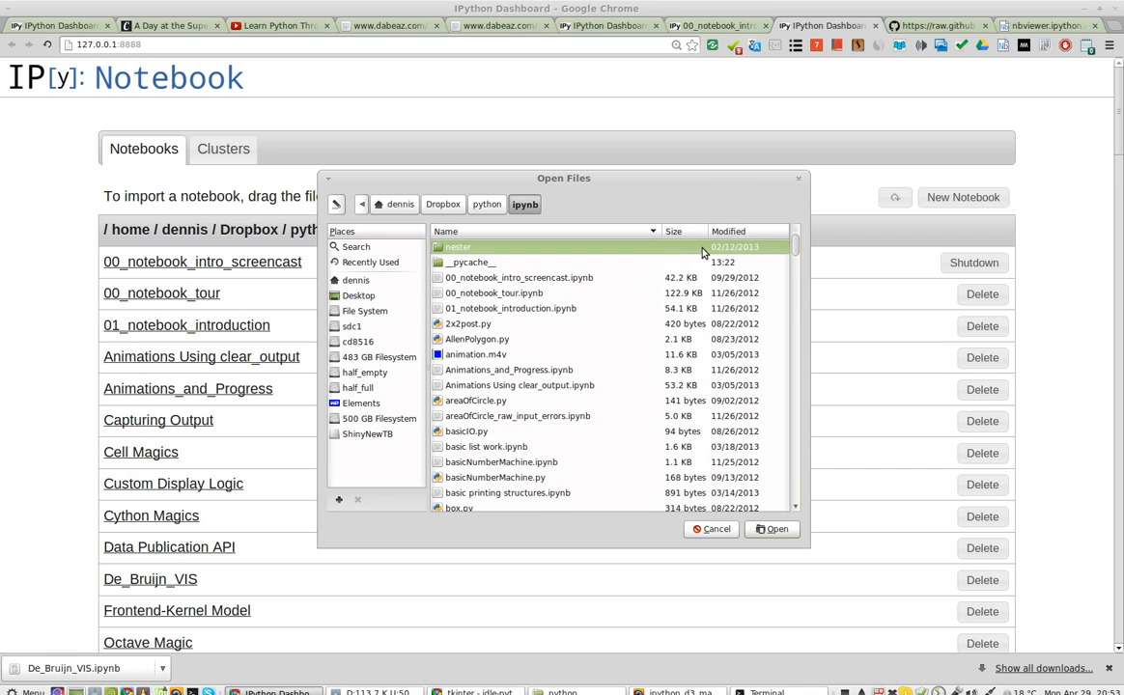
left_click(748, 231)
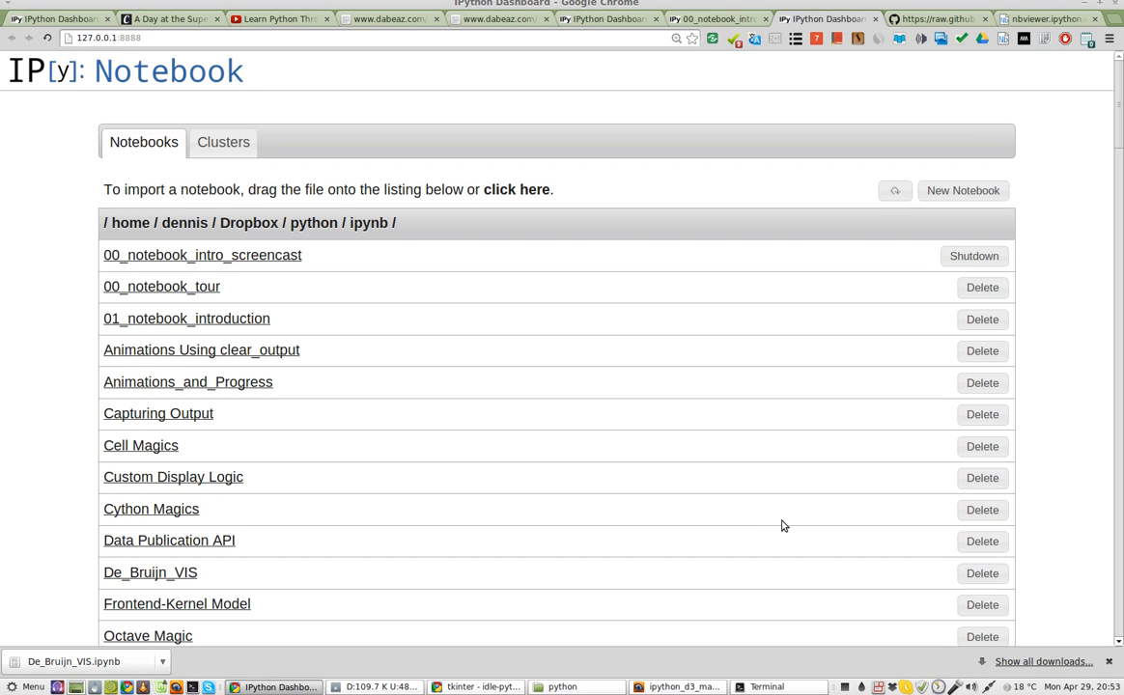
mouse_move(763, 516)
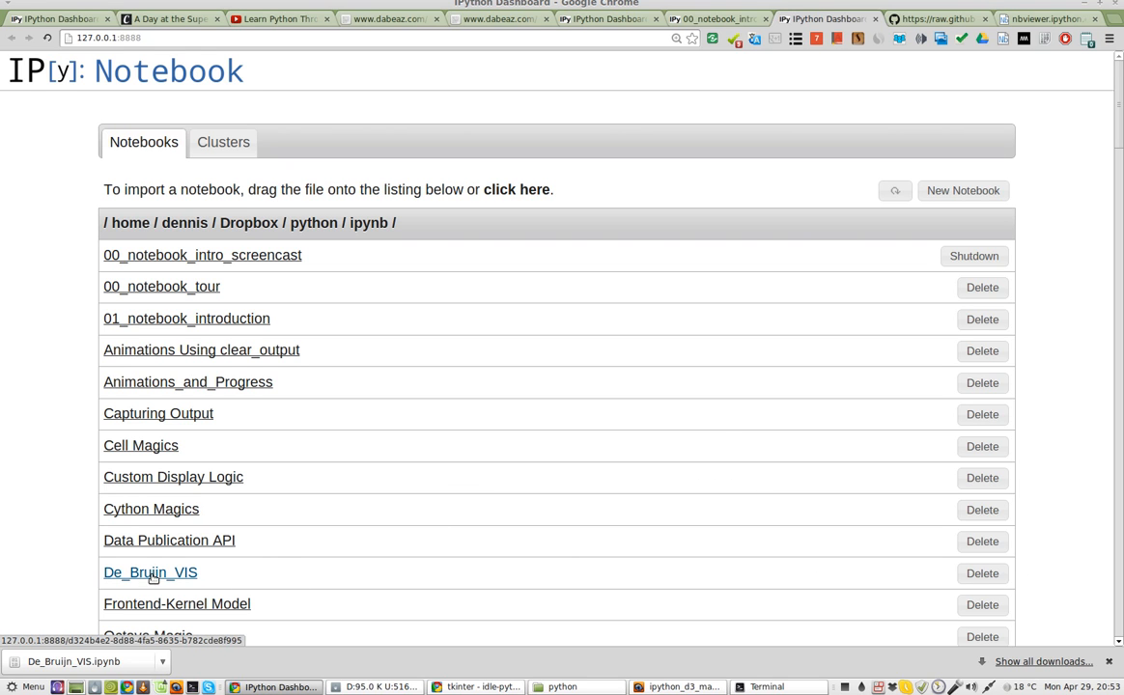
Open De_Bruijn_VIS from the dashboard and scroll through its cells.
left_click(150, 571)
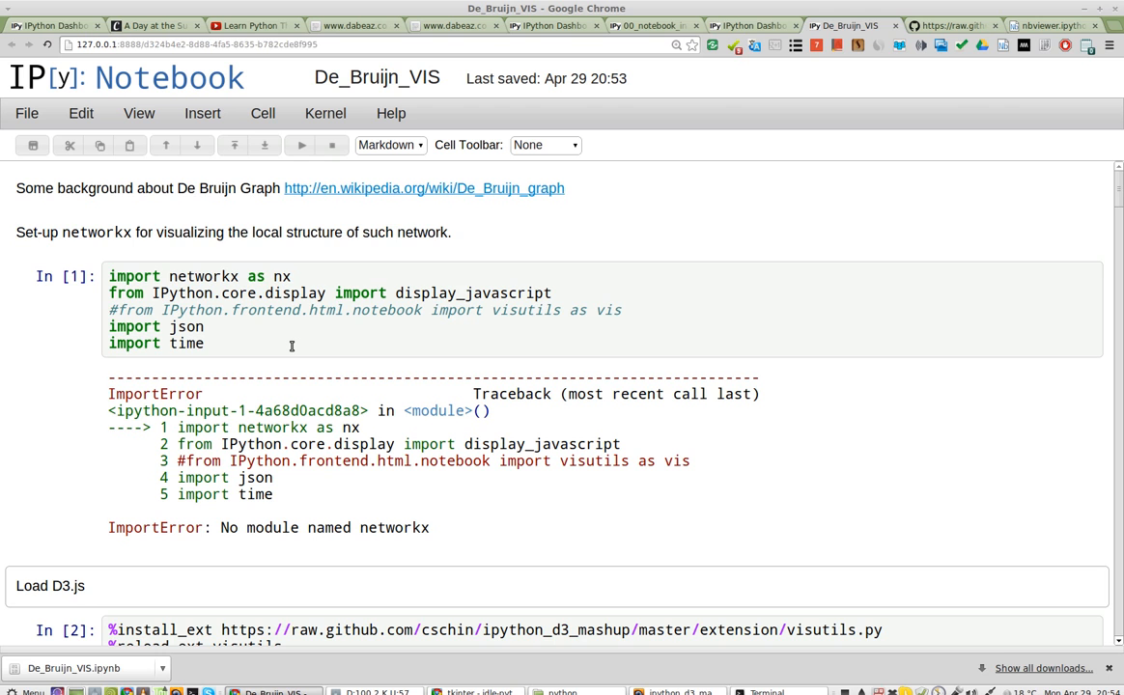
scroll("down", 3)
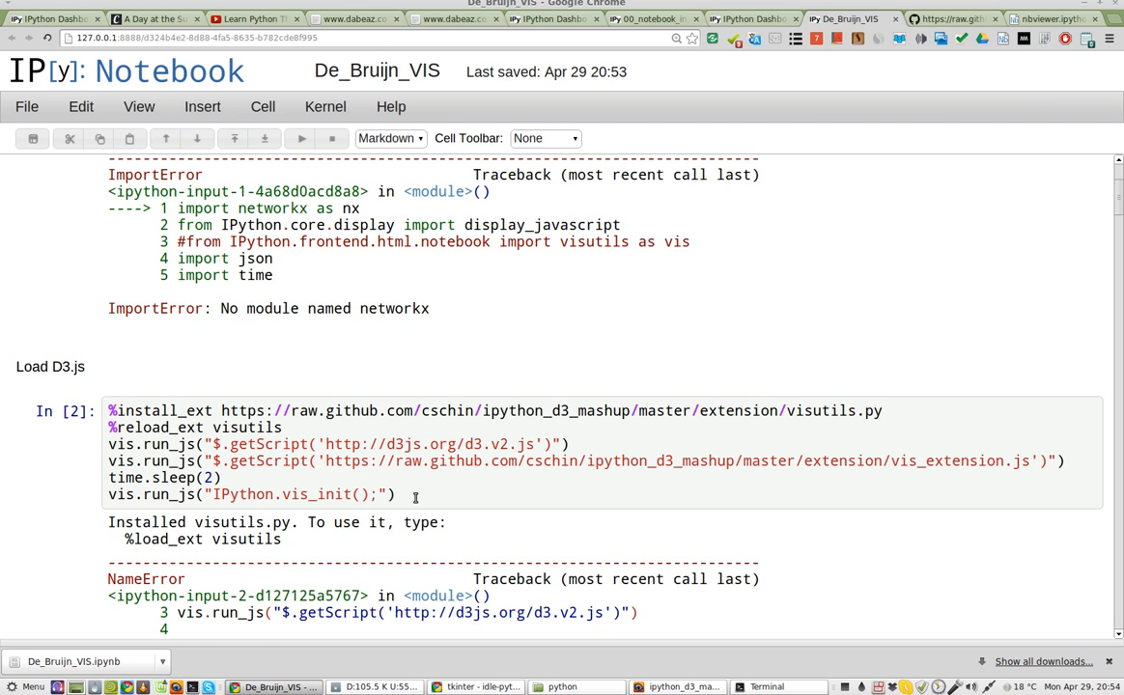
scroll("down", 3)
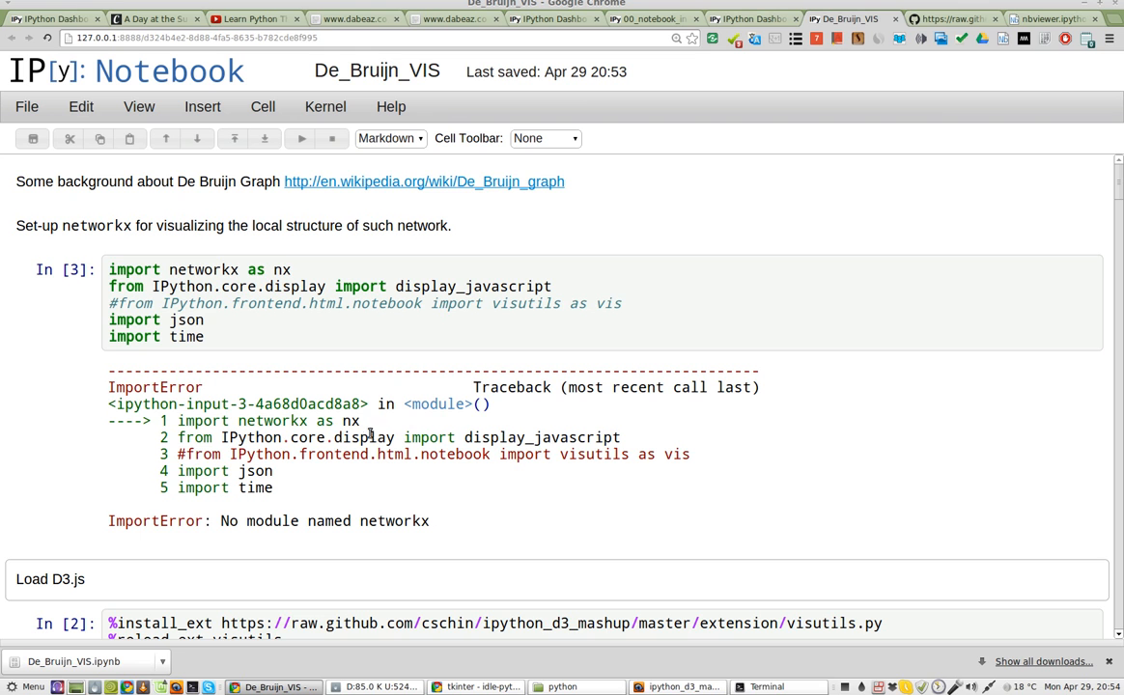
mouse_move(326, 414)
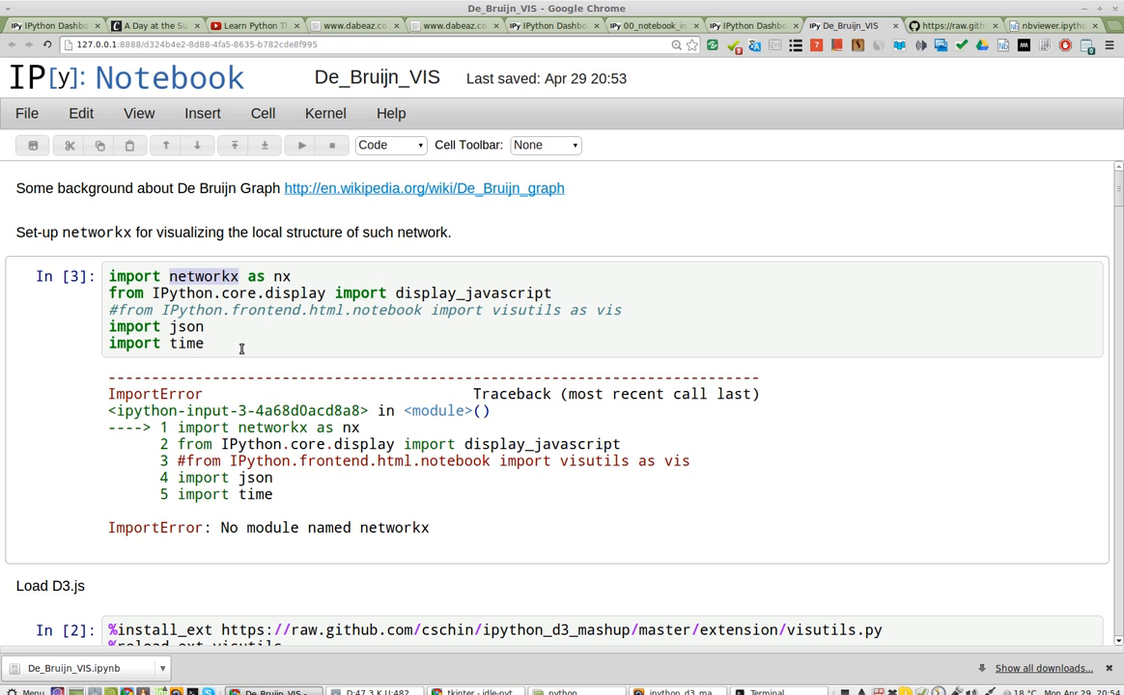
mouse_move(217, 287)
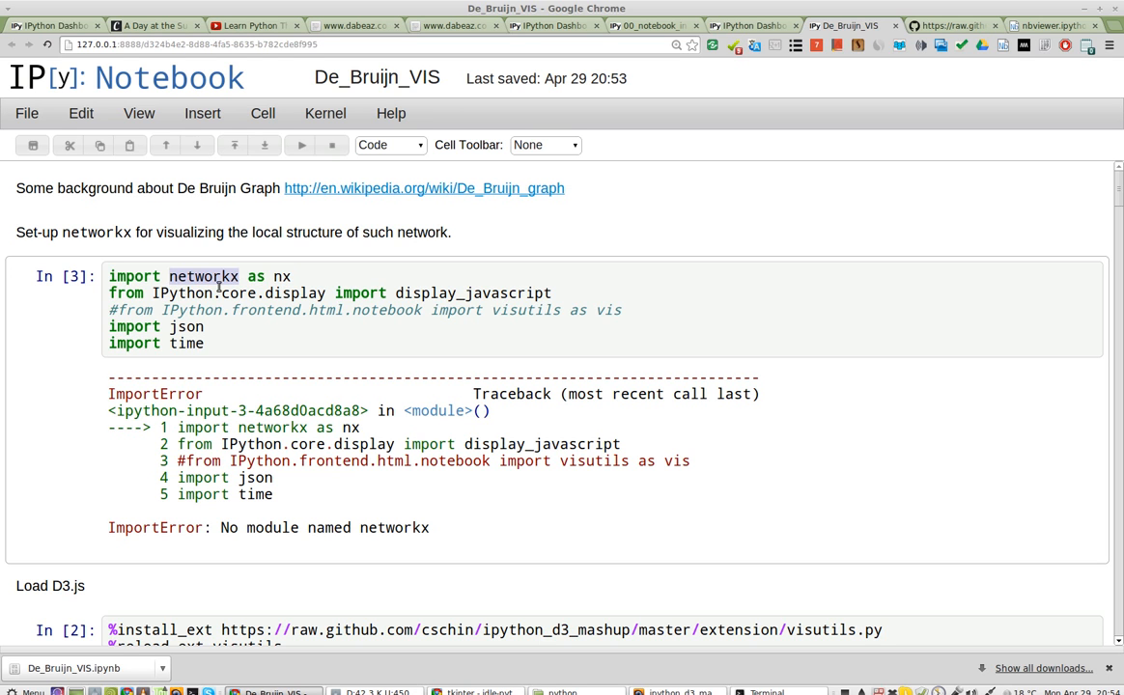
Search Google for 'networkx' from the word's right-click menu.
right_click(203, 276)
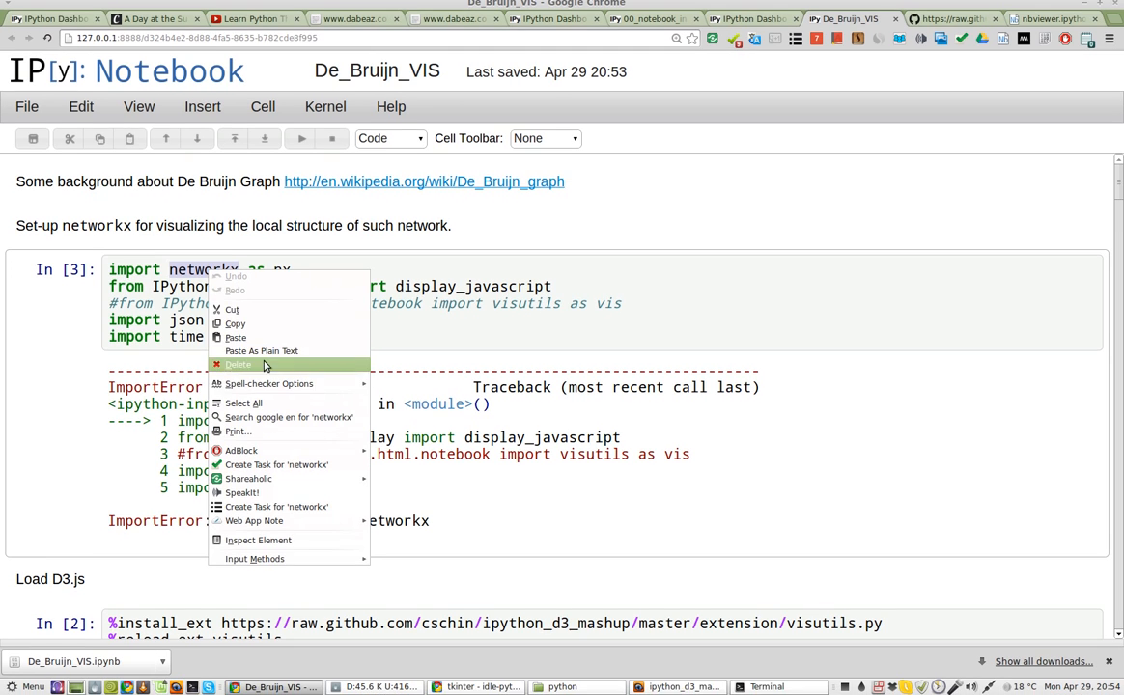
left_click(288, 417)
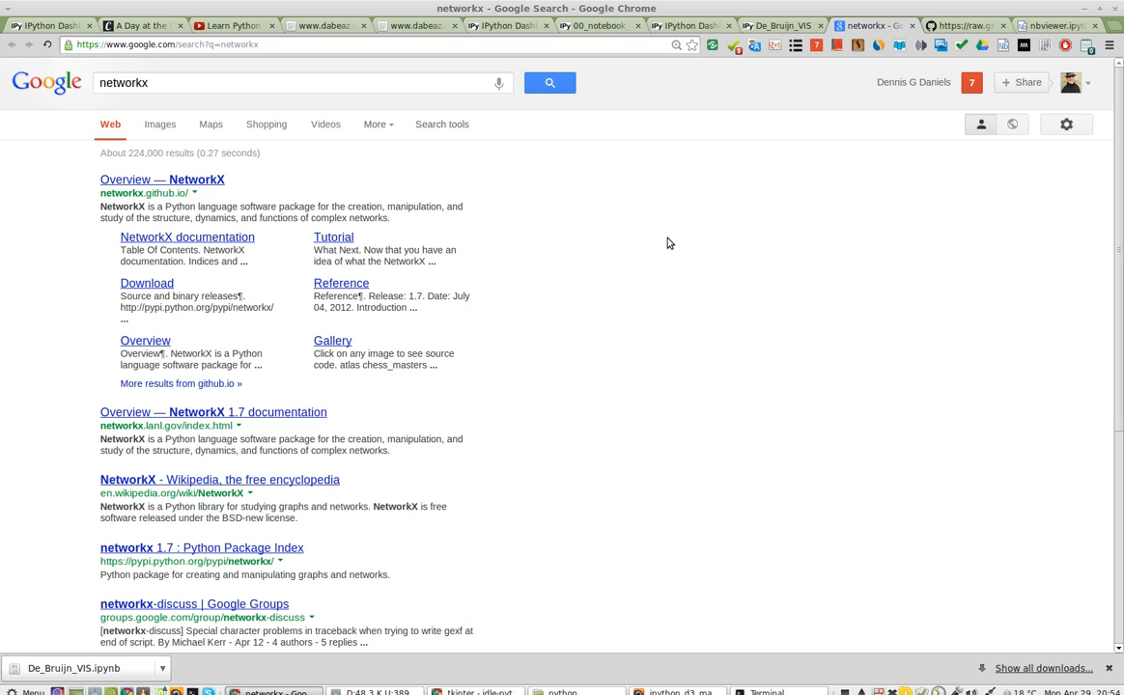
mouse_move(661, 243)
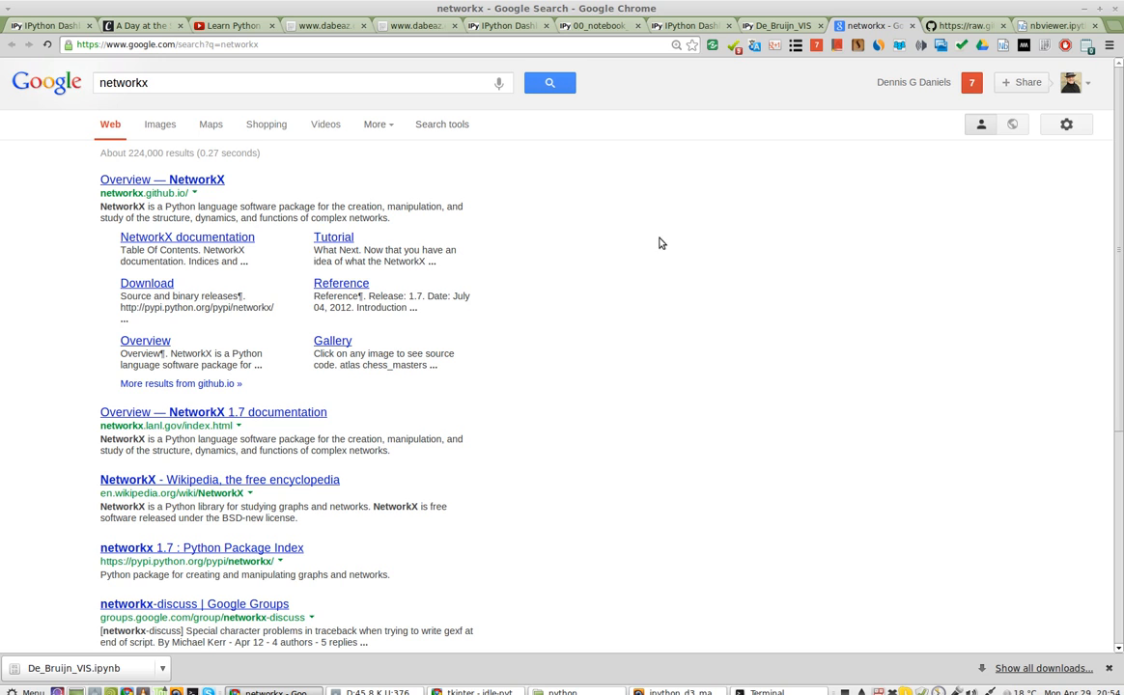
mouse_move(190, 184)
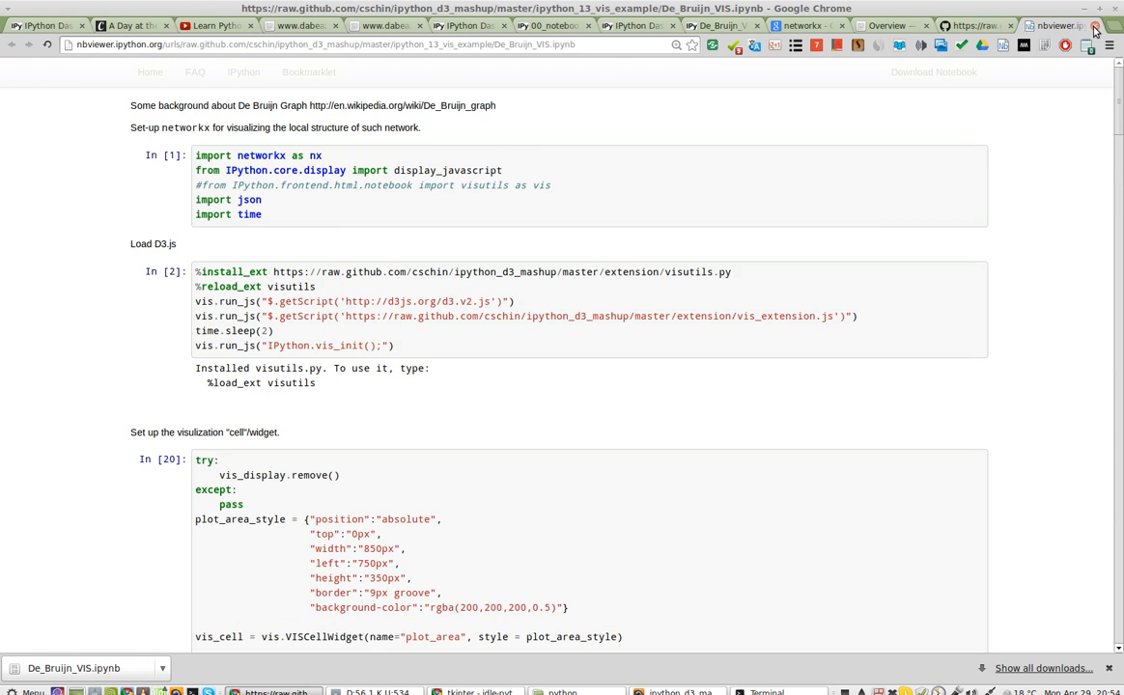
Close nbviewer, view the NetworkX gallery and Download page, then return to the dashboard.
left_click(1052, 25)
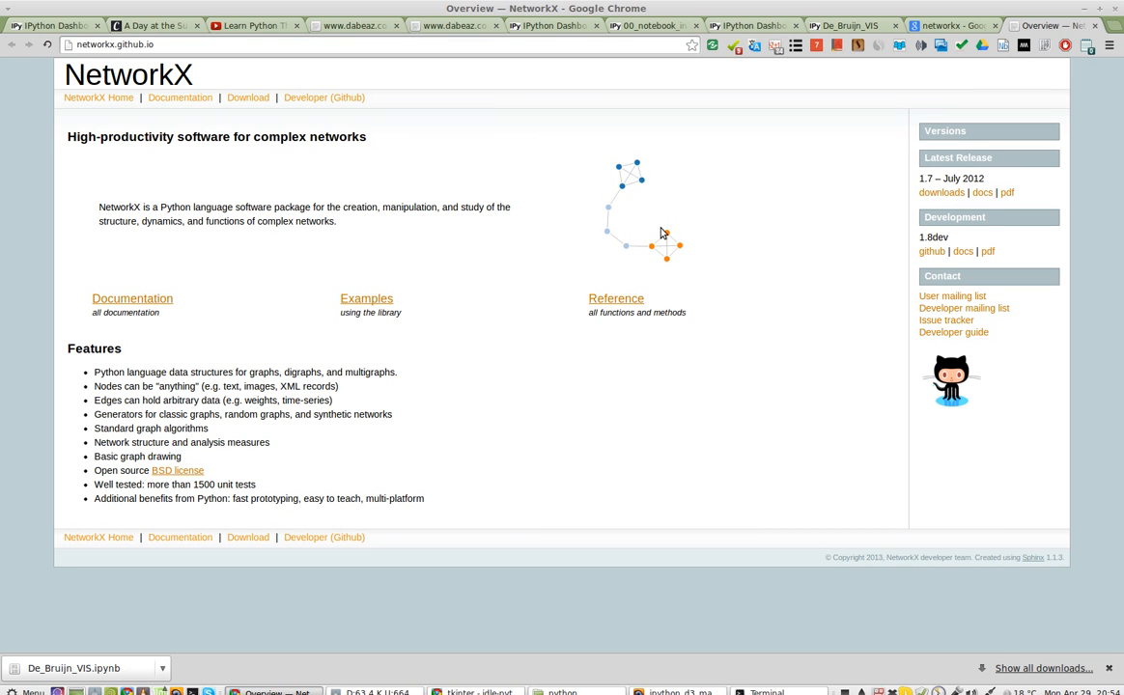
mouse_move(671, 218)
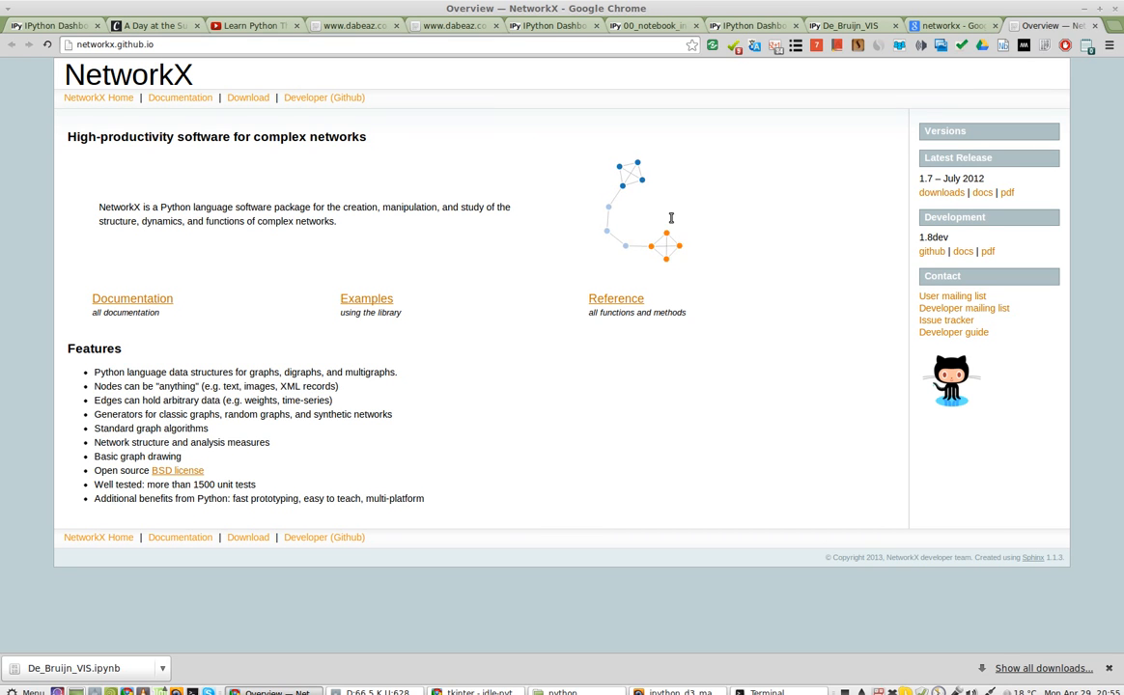
mouse_move(132, 298)
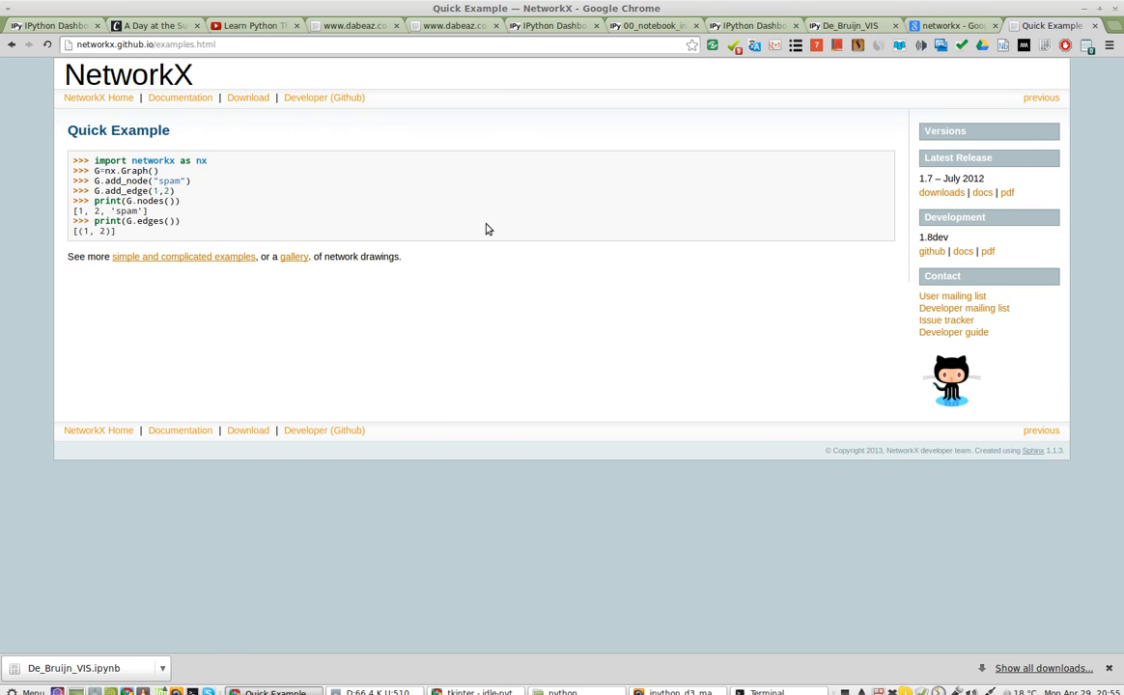
mouse_move(294, 256)
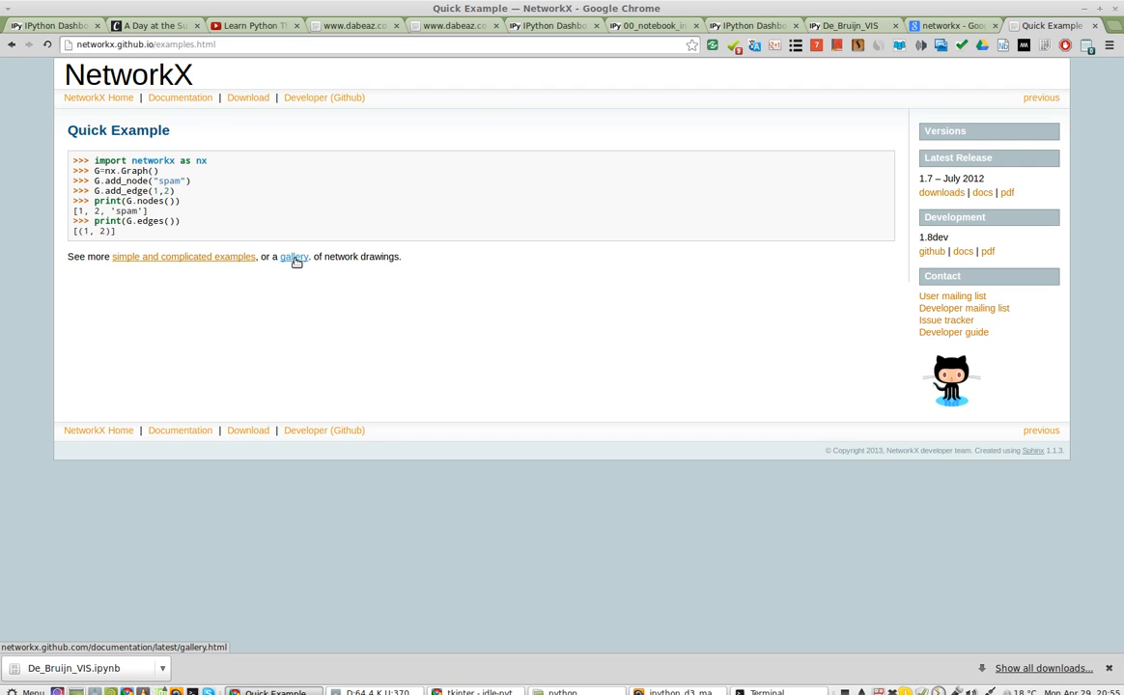
left_click(294, 256)
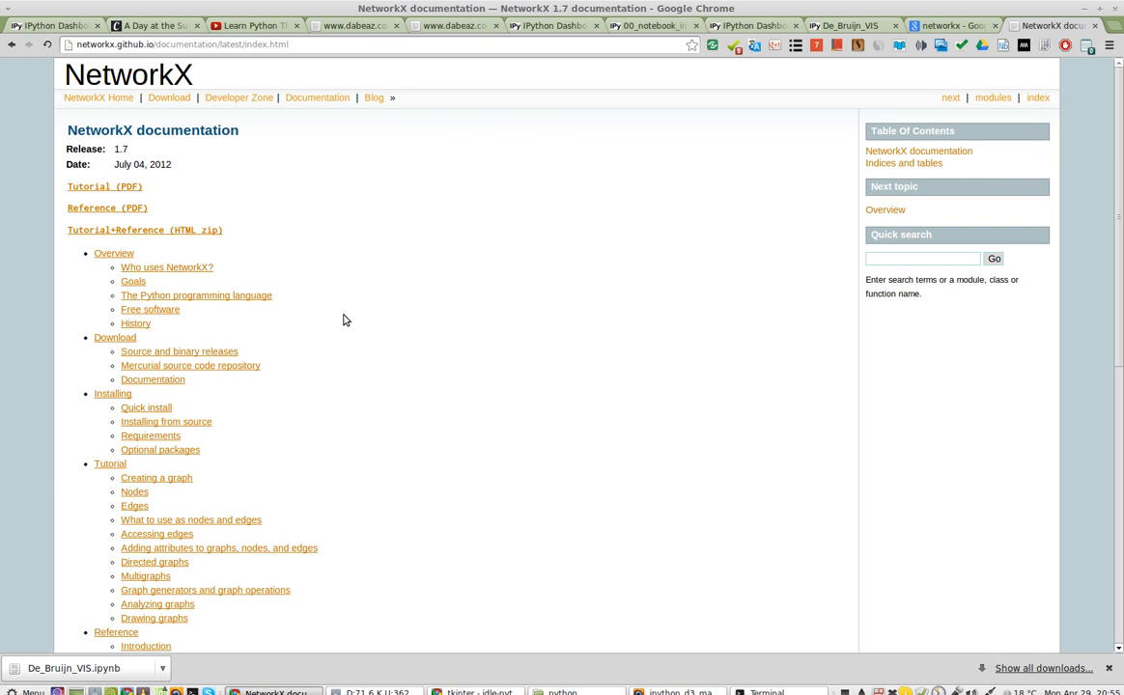
mouse_move(181, 159)
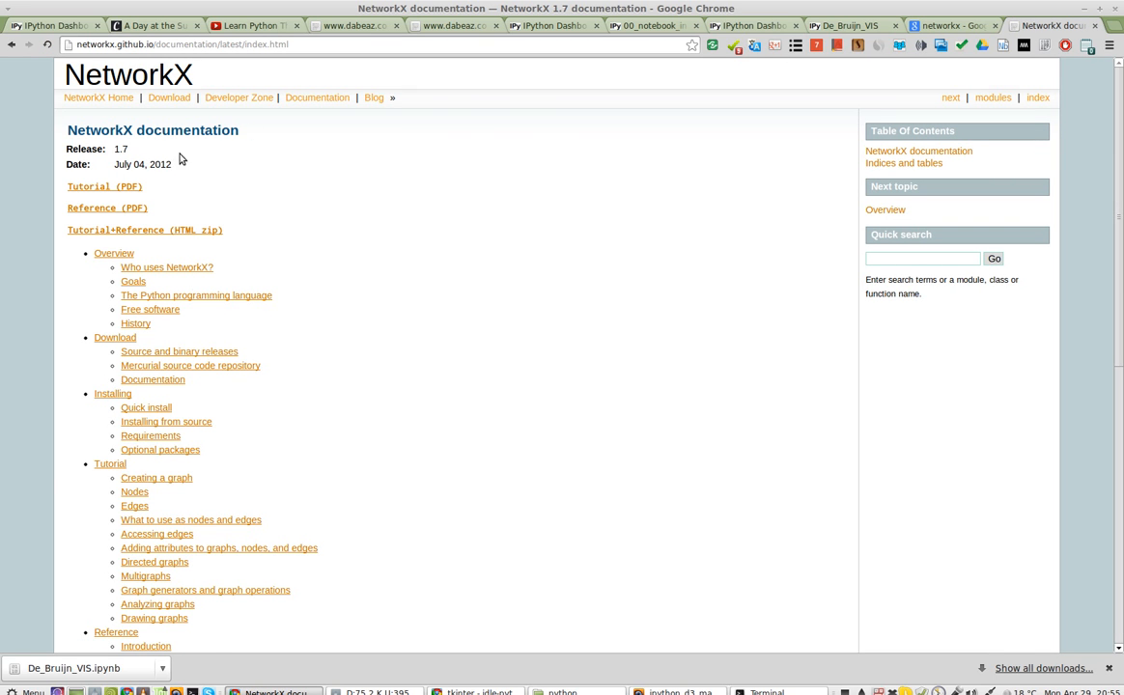
mouse_move(384, 210)
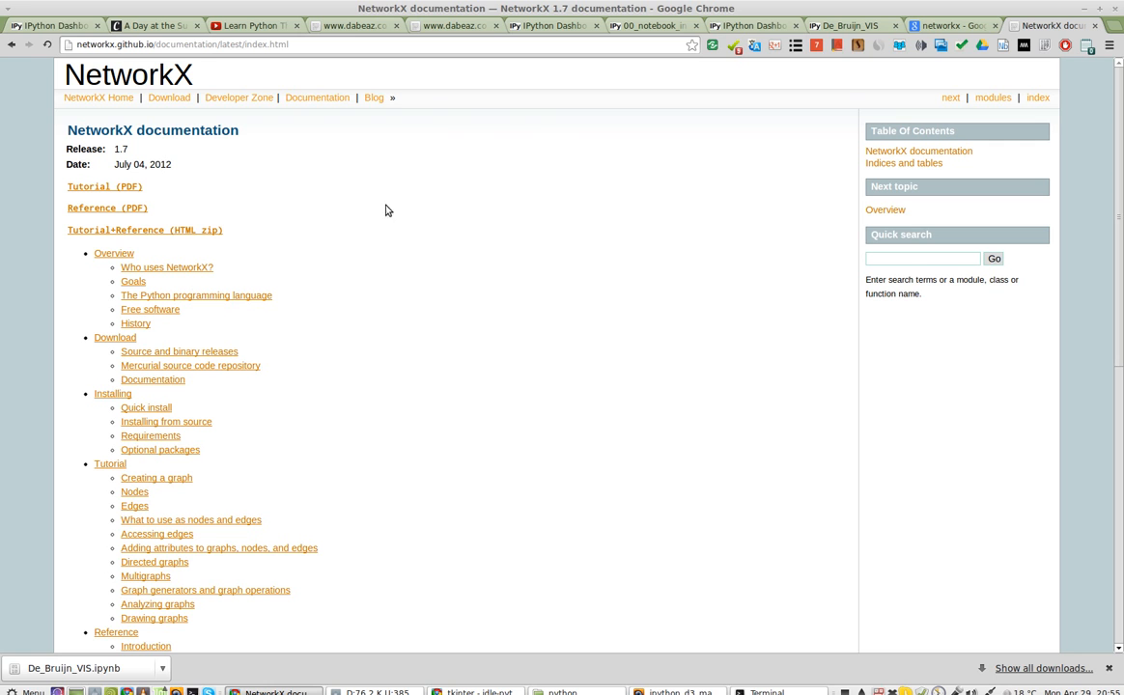
mouse_move(169, 98)
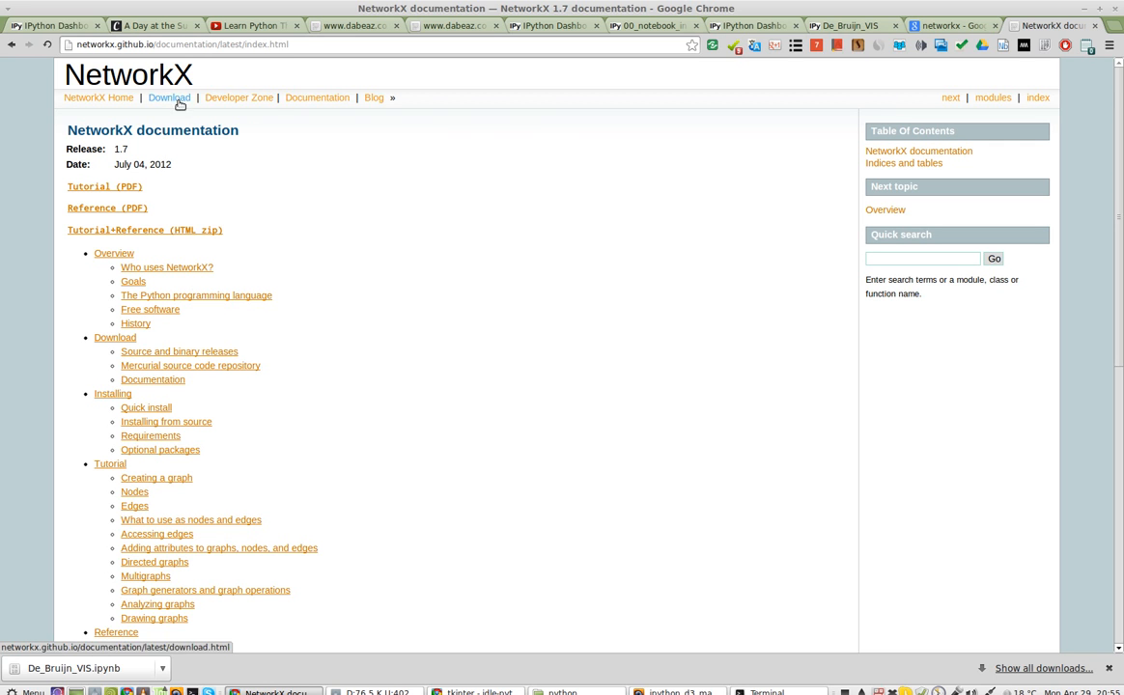
left_click(169, 97)
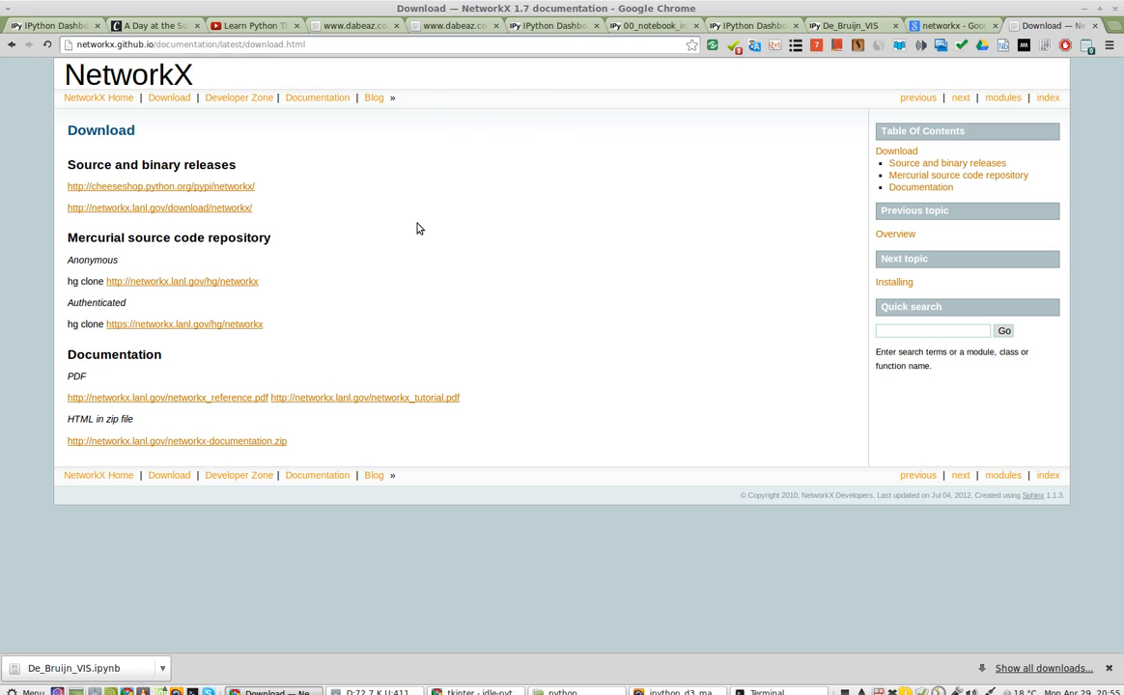
mouse_move(278, 201)
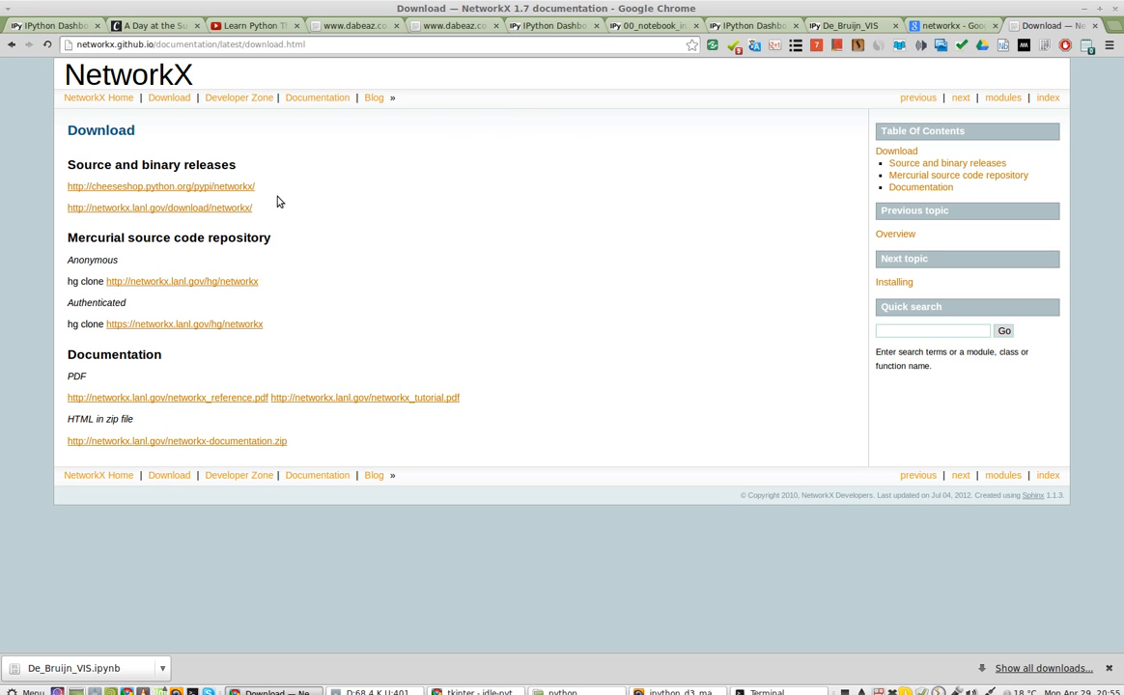
left_click(751, 25)
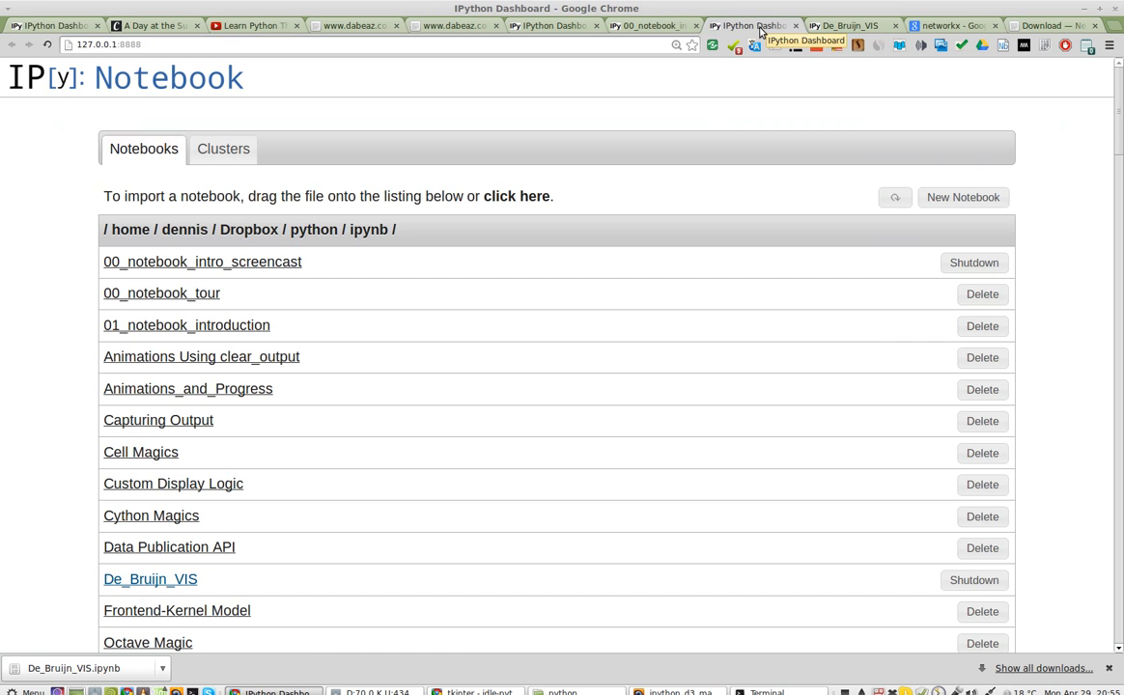
Switch to the De_Bruijn_VIS tab showing the networkx ImportError.
left_click(150, 579)
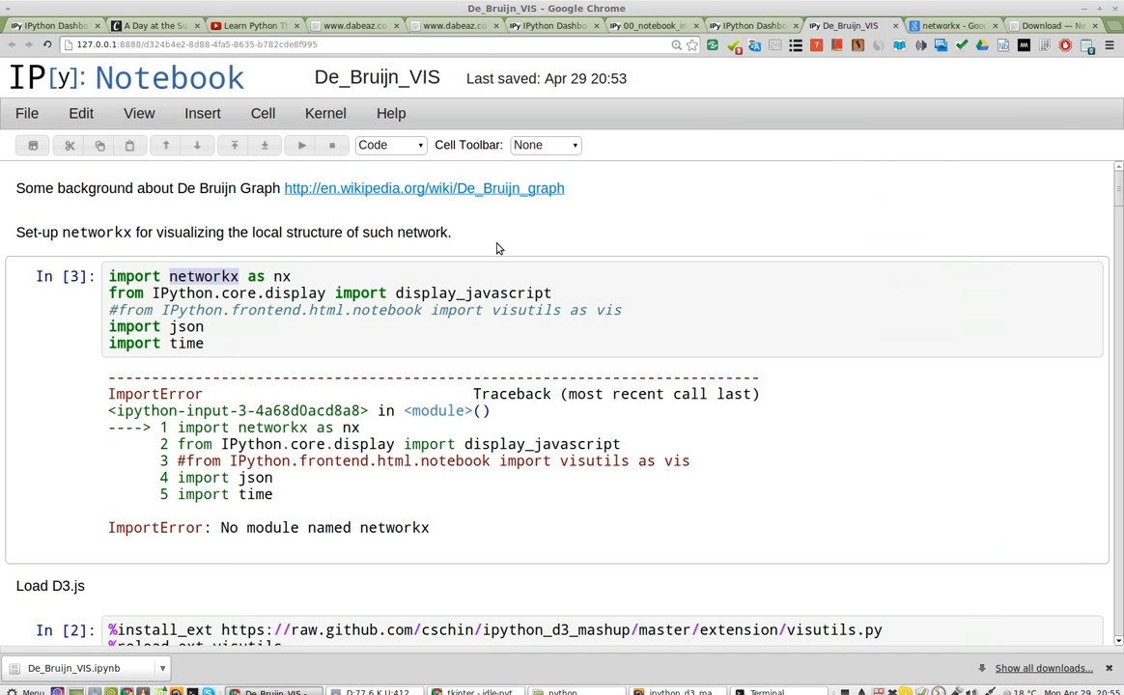
mouse_move(593, 187)
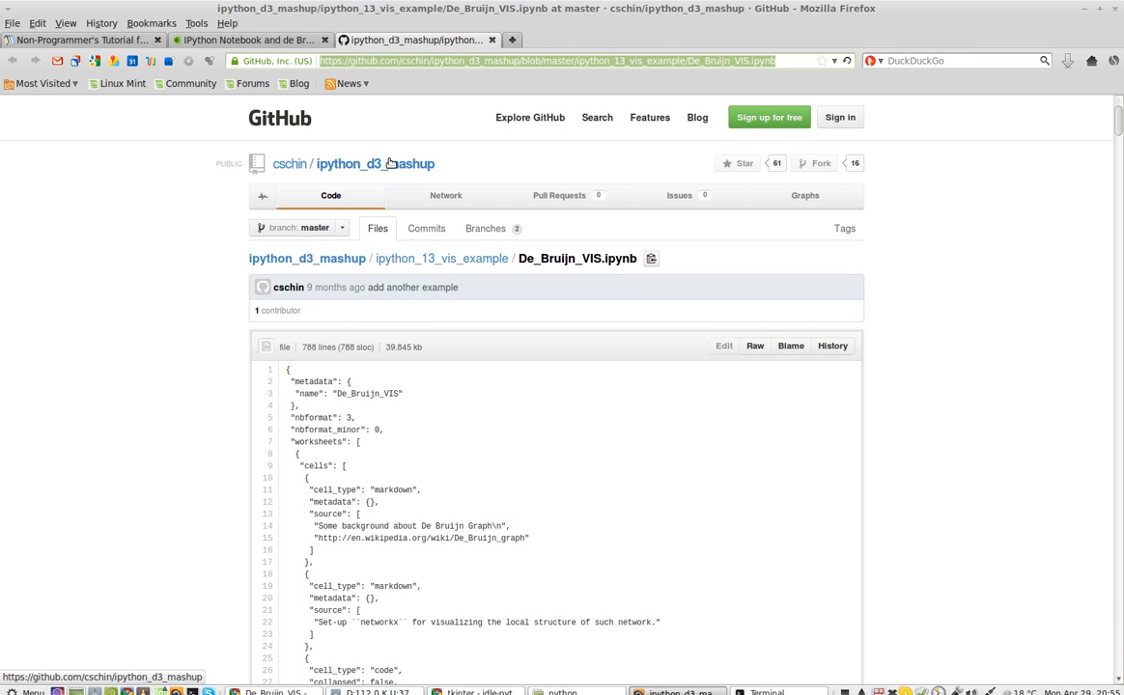
Open the raw JSON of De_Bruijn_VIS.ipynb from the cschin/ipython_d3_mashup repository.
left_click(755, 345)
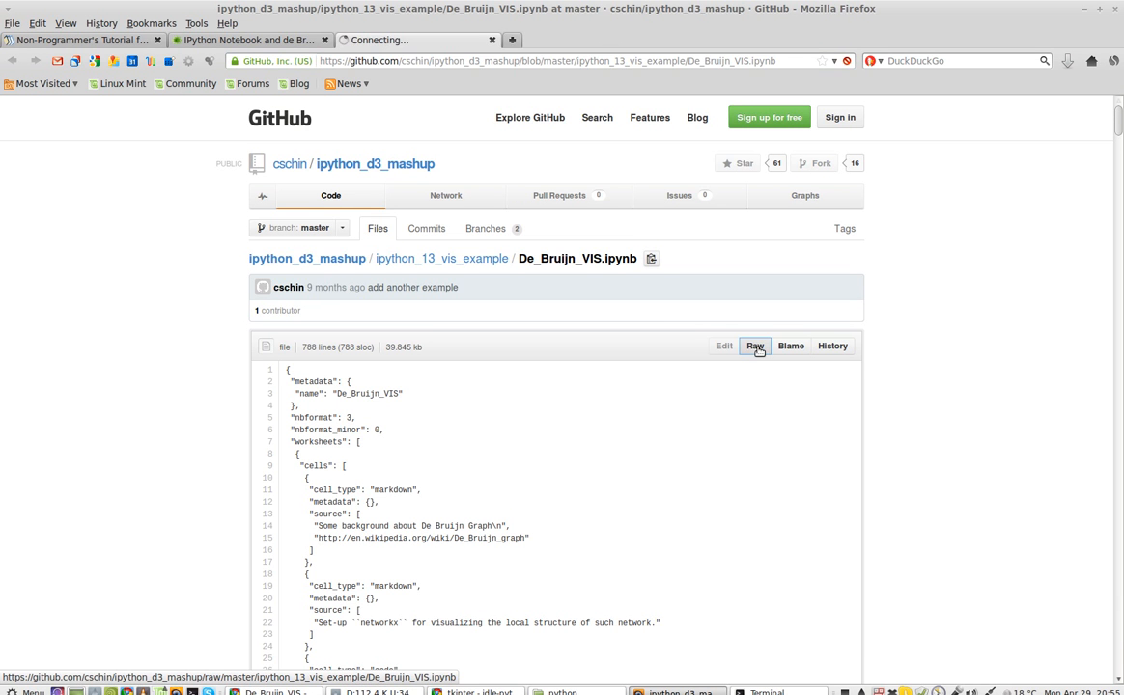
left_click(755, 345)
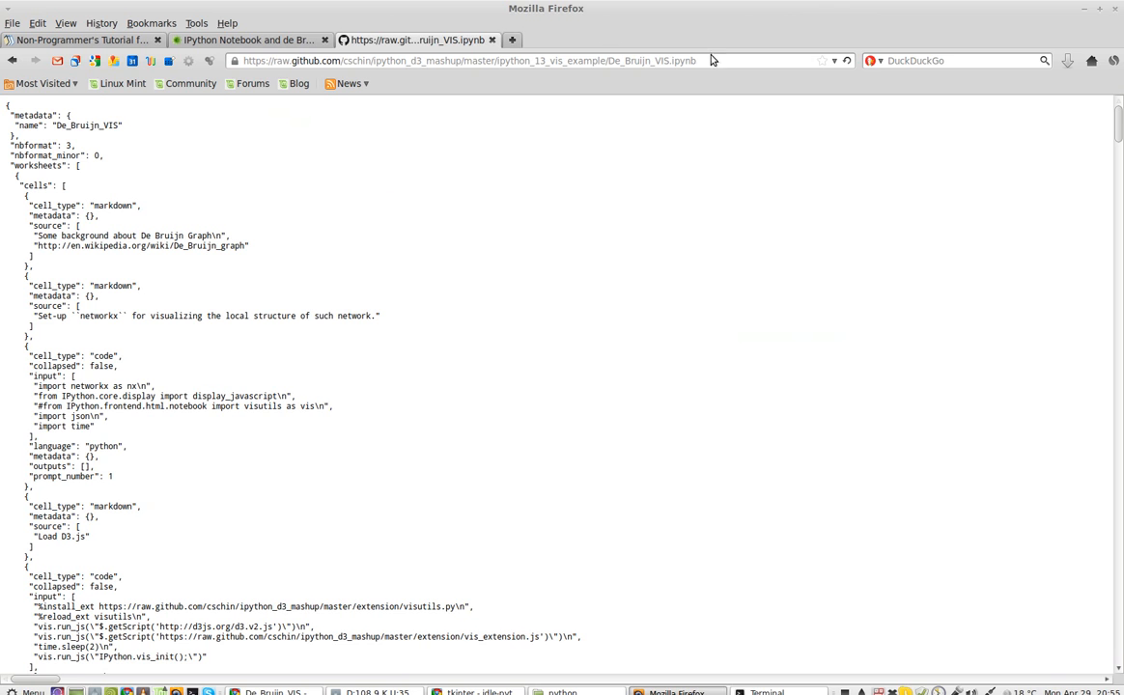